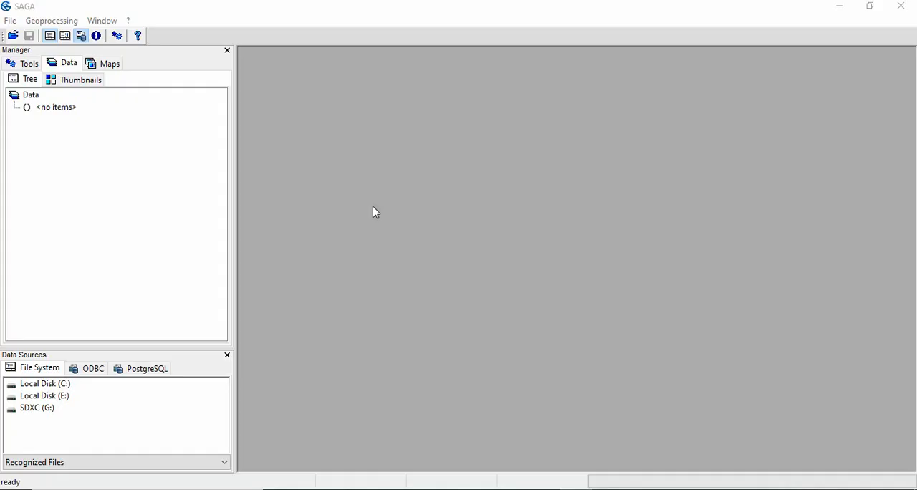
mouse_move(371, 212)
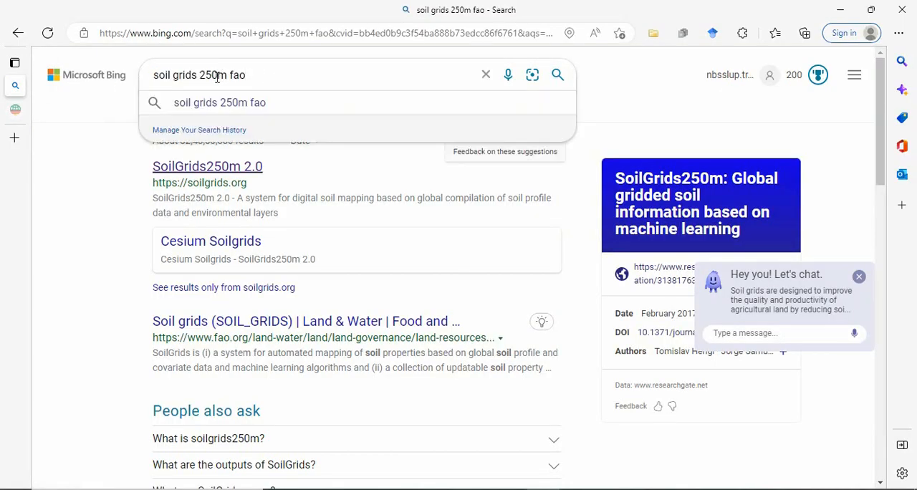
mouse_move(612, 89)
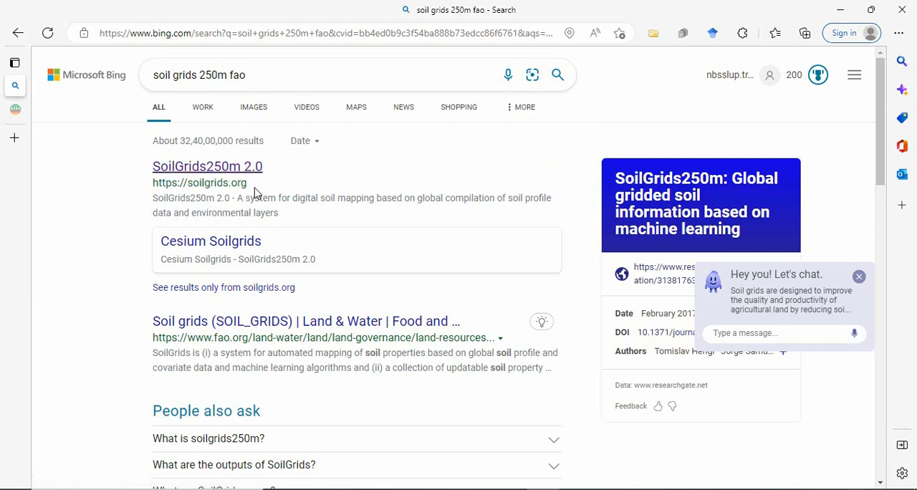
Open SoilGrids250m 2.0's download panel and select Clay content as the layer.
left_click(207, 167)
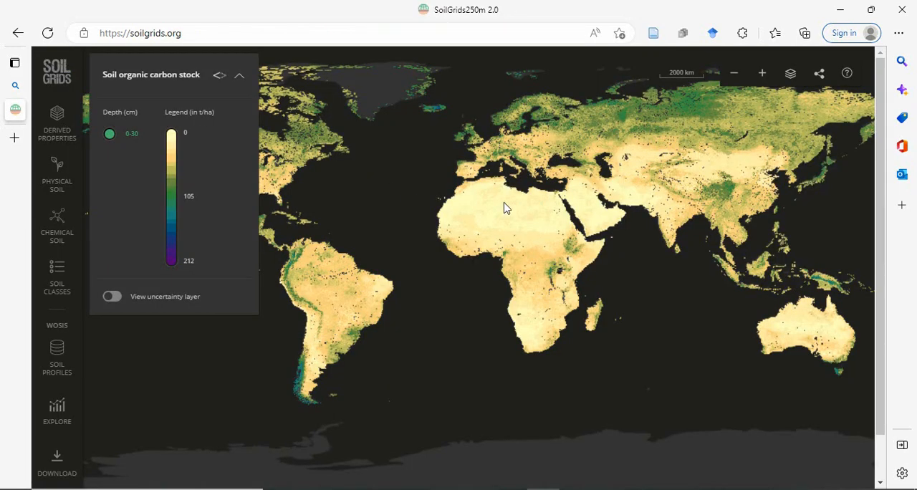
mouse_move(89, 441)
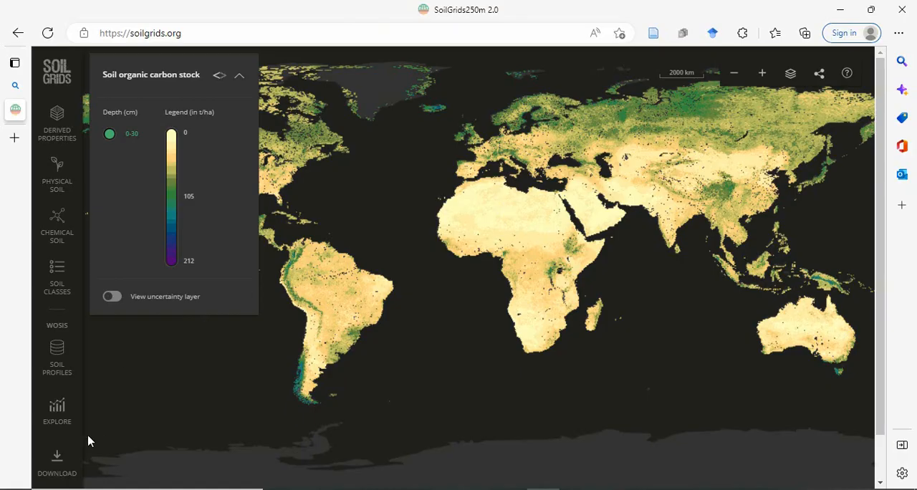
mouse_move(56, 461)
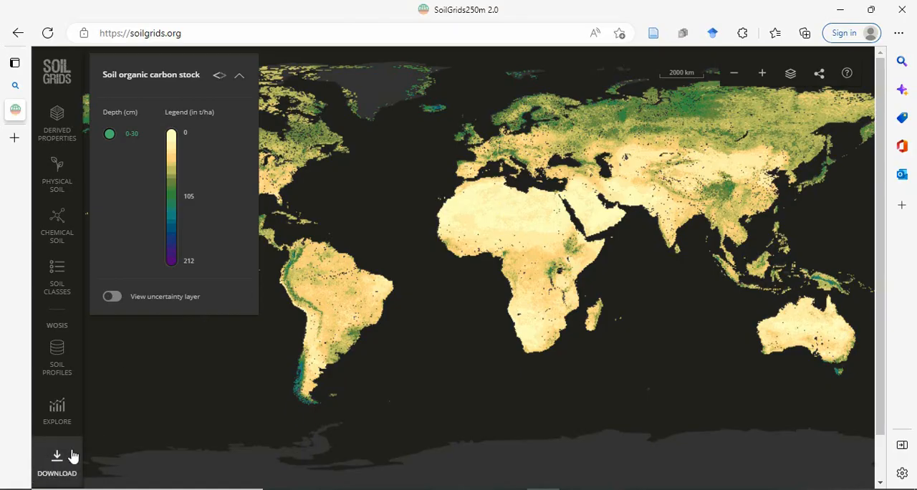
left_click(56, 462)
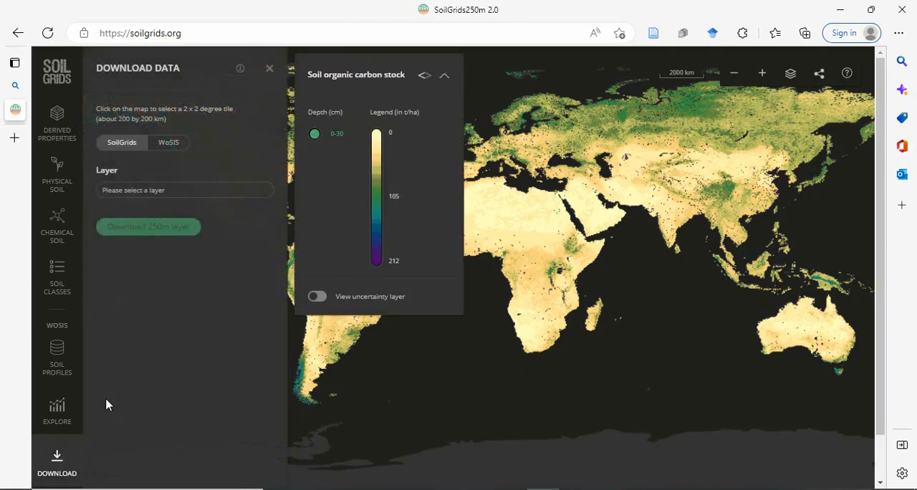
mouse_move(129, 200)
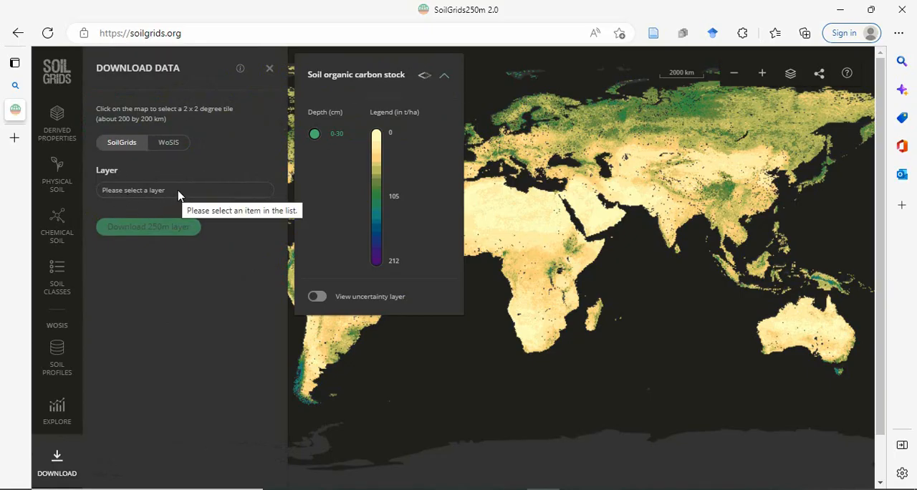
left_click(185, 190)
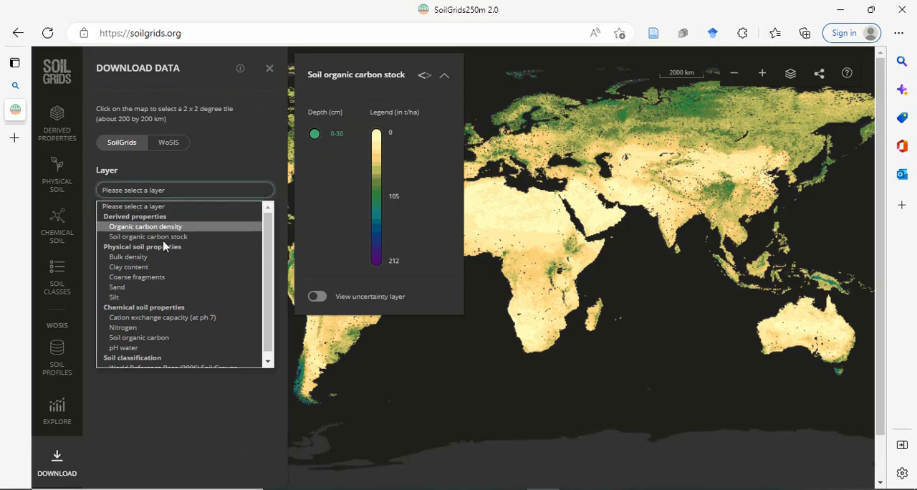
mouse_move(129, 267)
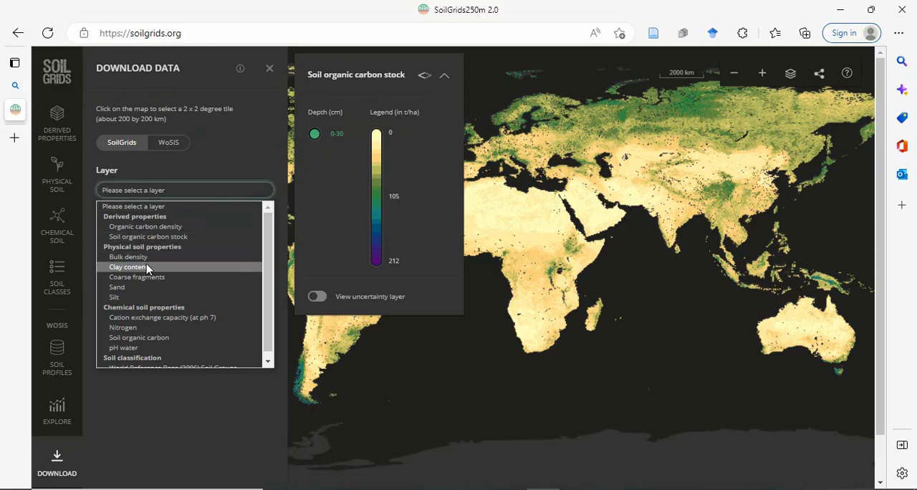
left_click(128, 266)
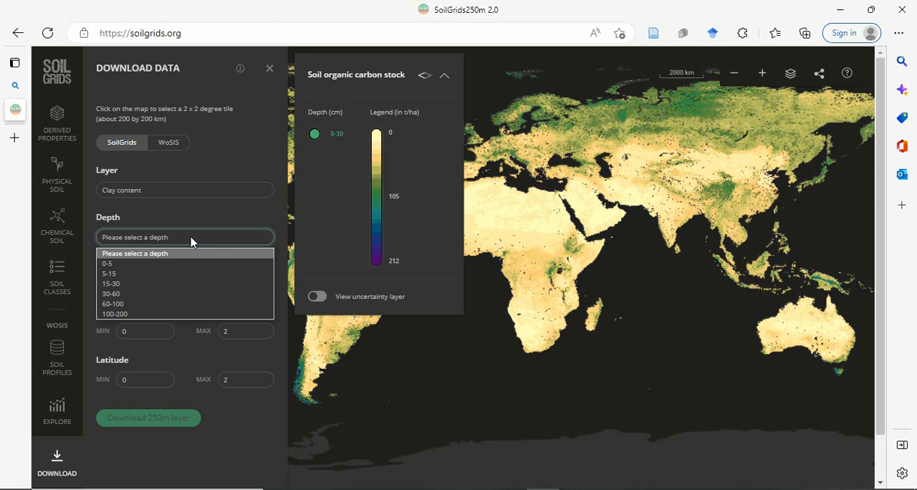
mouse_move(125, 294)
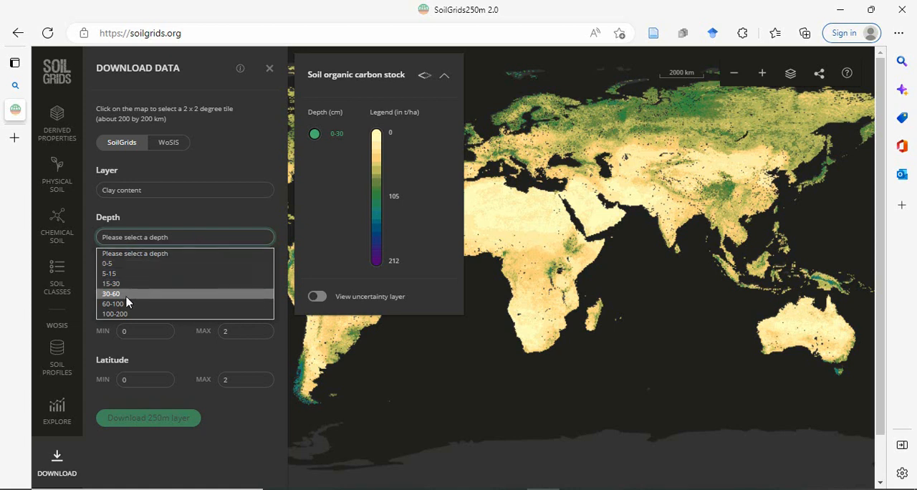
mouse_move(126, 303)
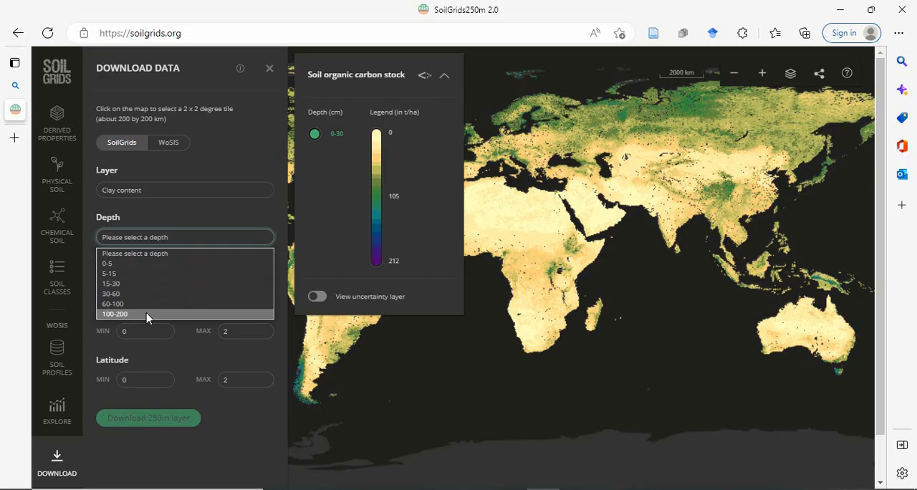
mouse_move(162, 264)
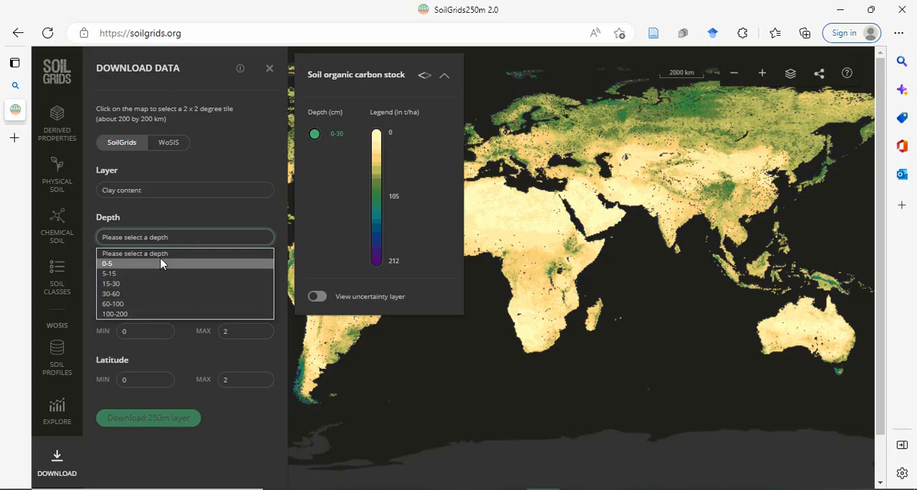
Request the 0-5 cm mean clay layer with longitude range 77 to 79.
left_click(107, 263)
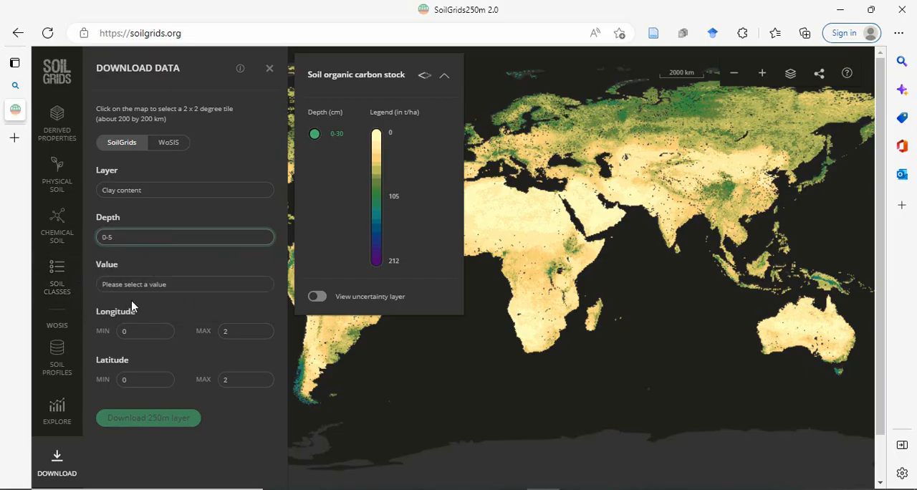
left_click(185, 283)
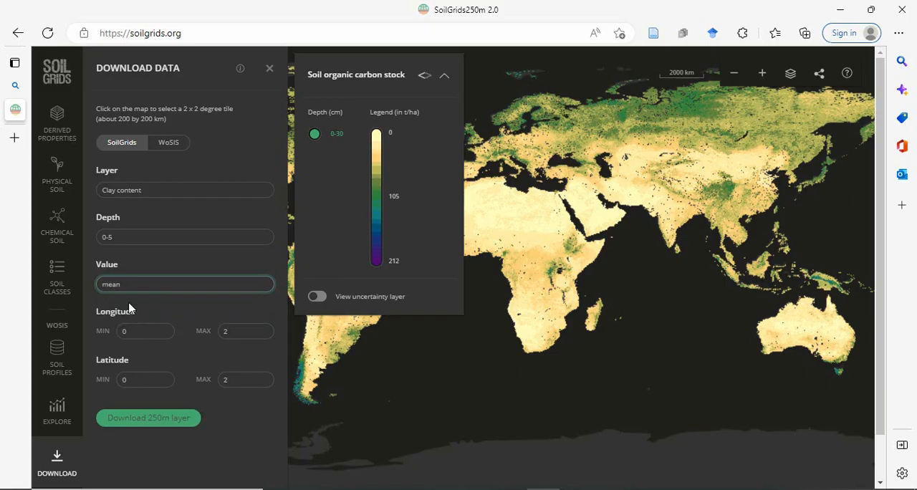
left_click(145, 331)
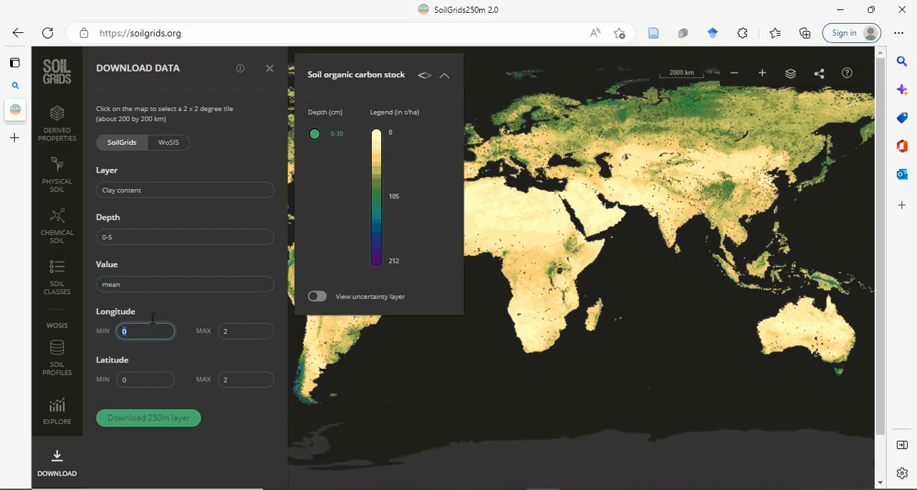
type("77")
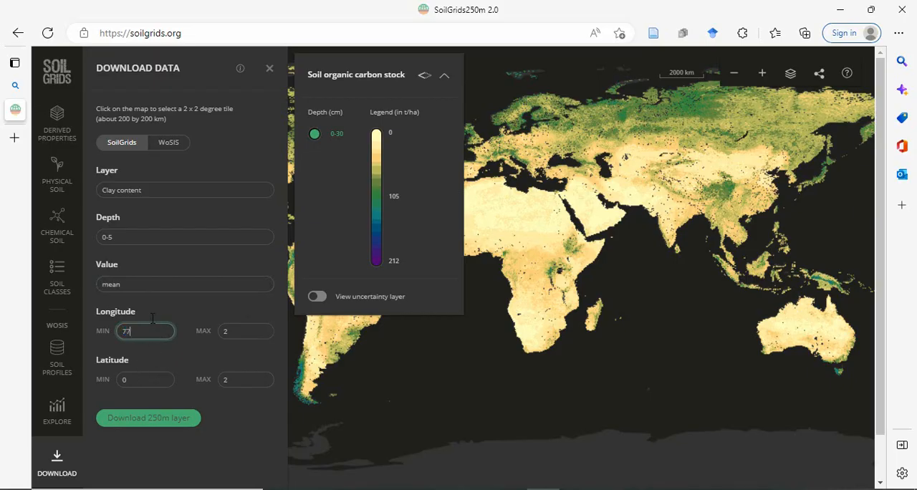
left_click(236, 331)
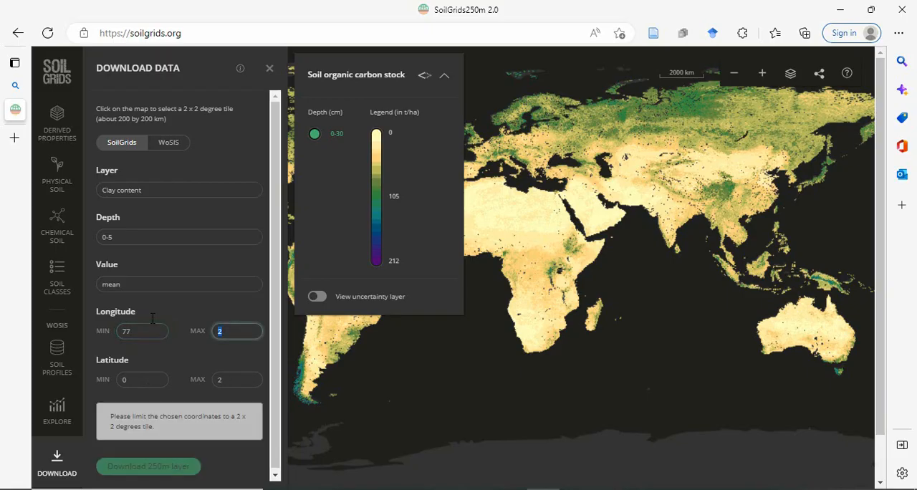
type("79")
left_click(143, 379)
type("22")
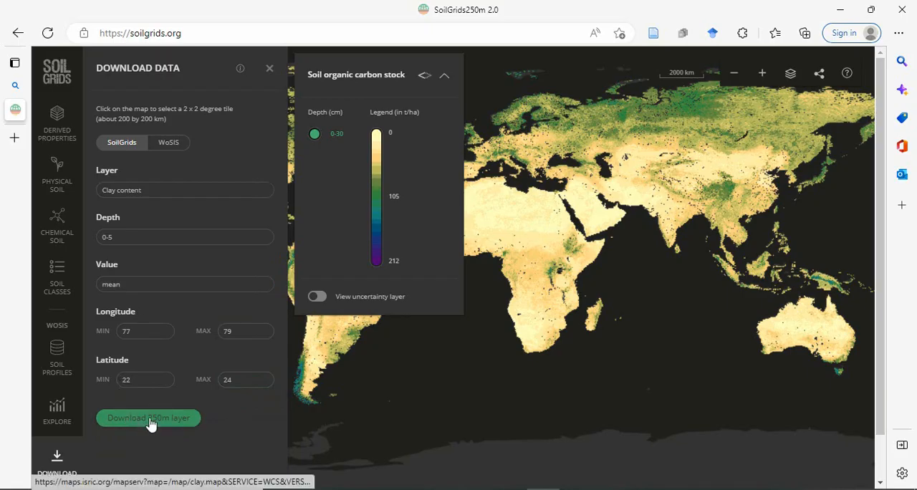
Download the 0-5 cm clay tile and rename out.tif to Clay1.
left_click(804, 33)
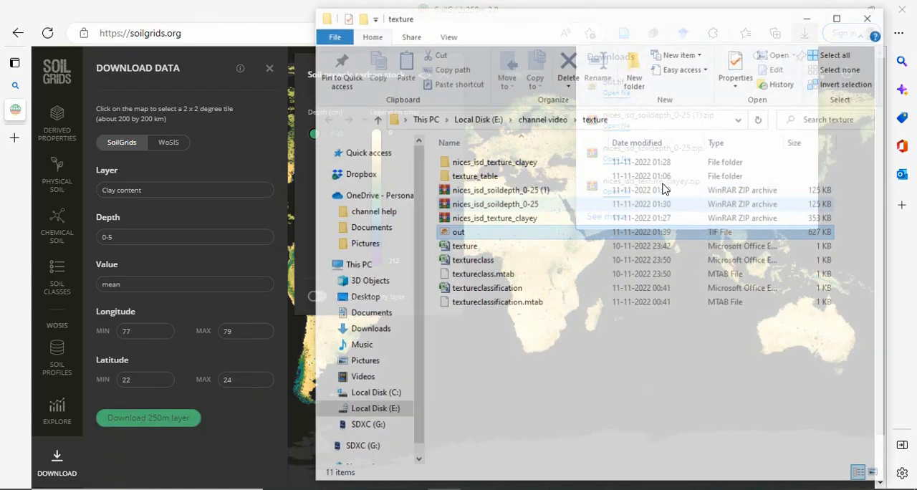
left_click(457, 232)
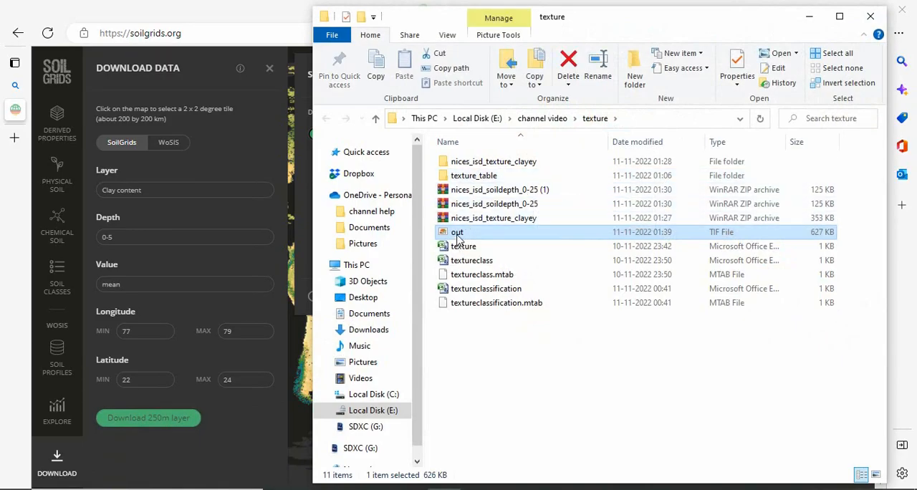
double_click(457, 232)
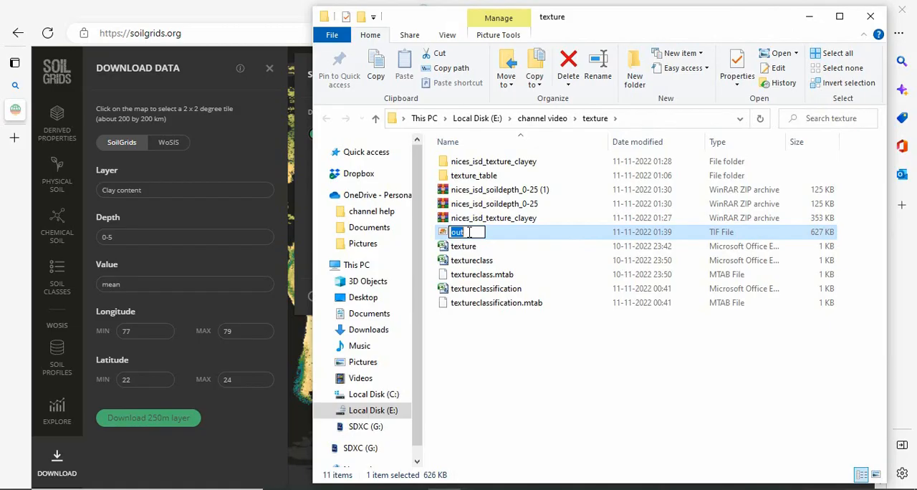
type("Clay1")
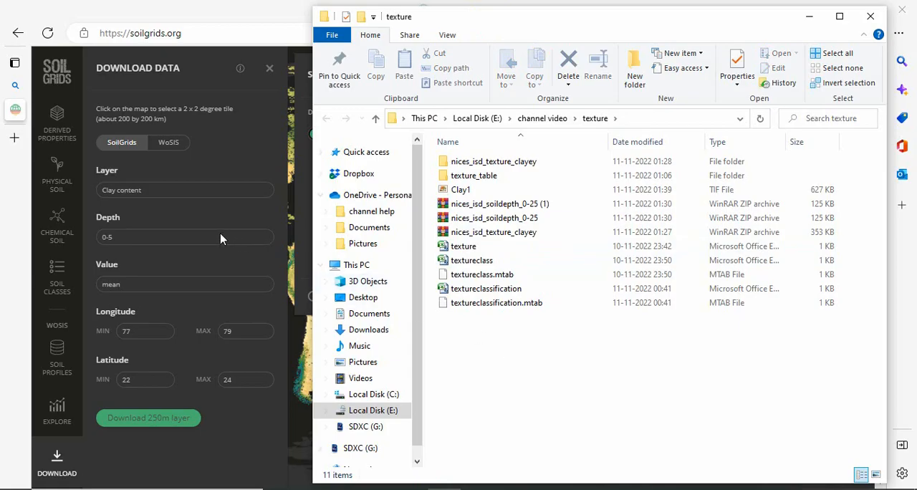
Download the 5-15 cm clay tile and rename it Clay2.
left_click(185, 238)
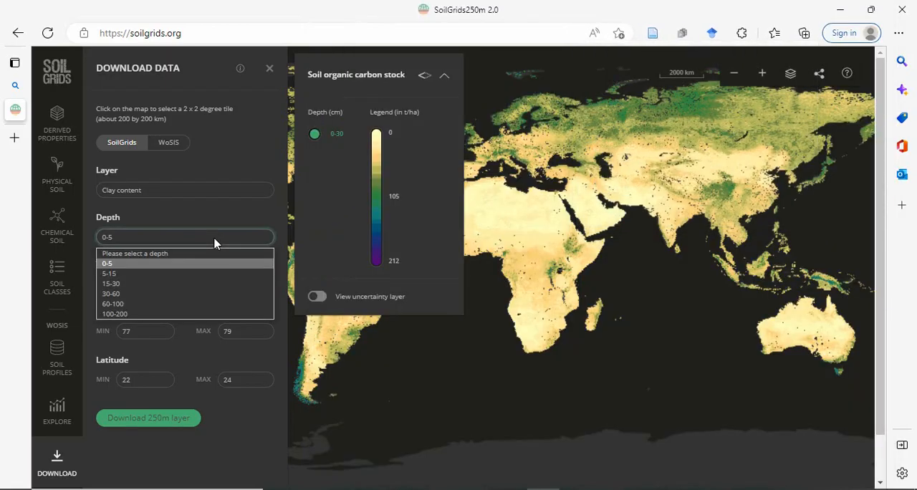
mouse_move(109, 274)
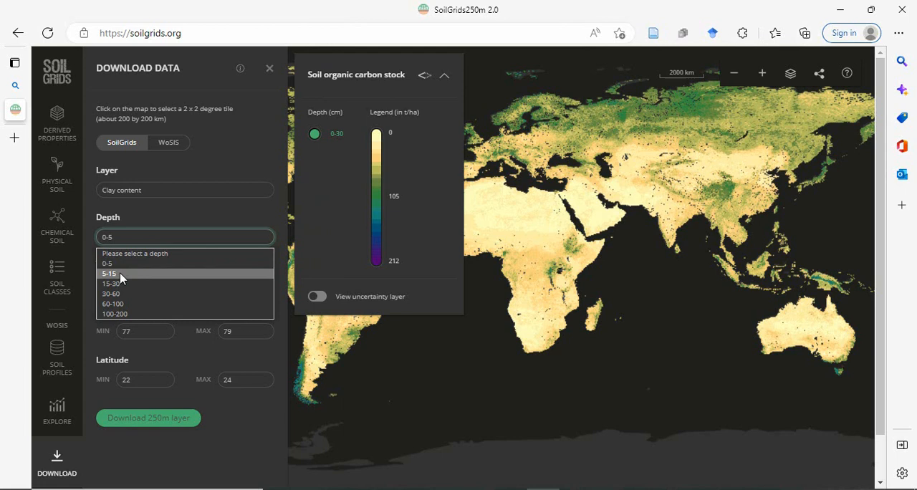
left_click(109, 274)
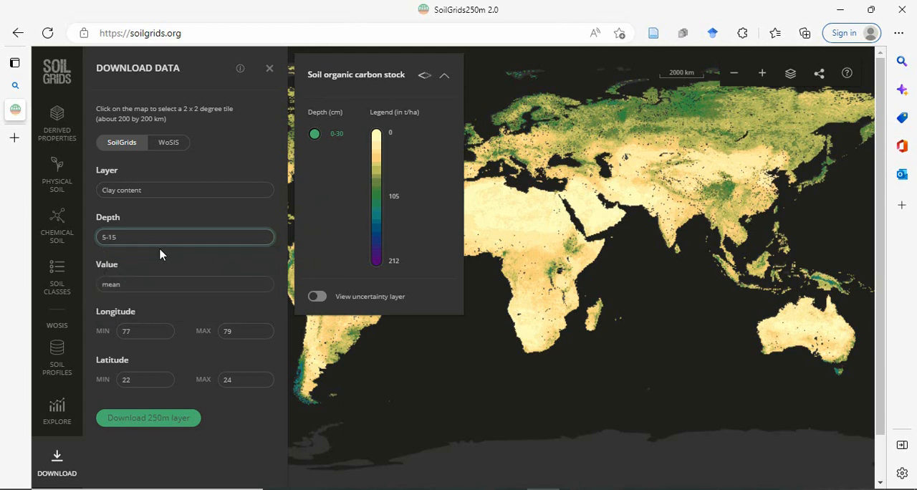
mouse_move(202, 337)
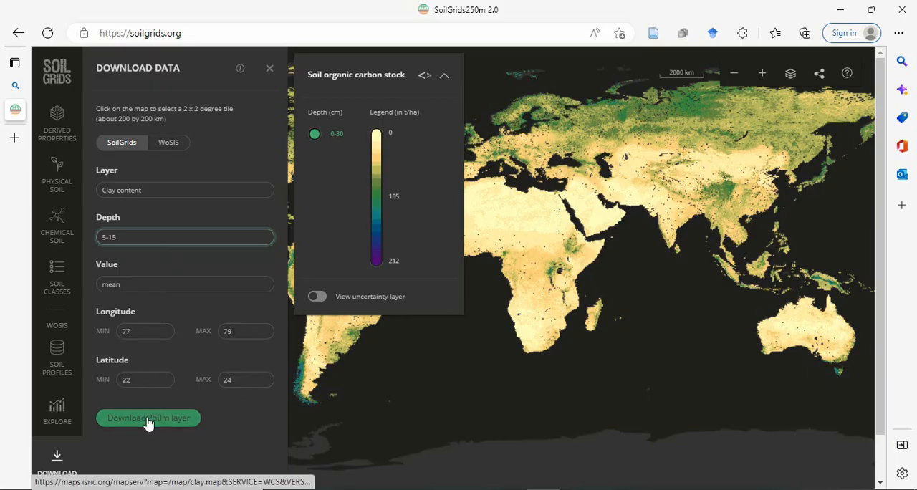
left_click(804, 33)
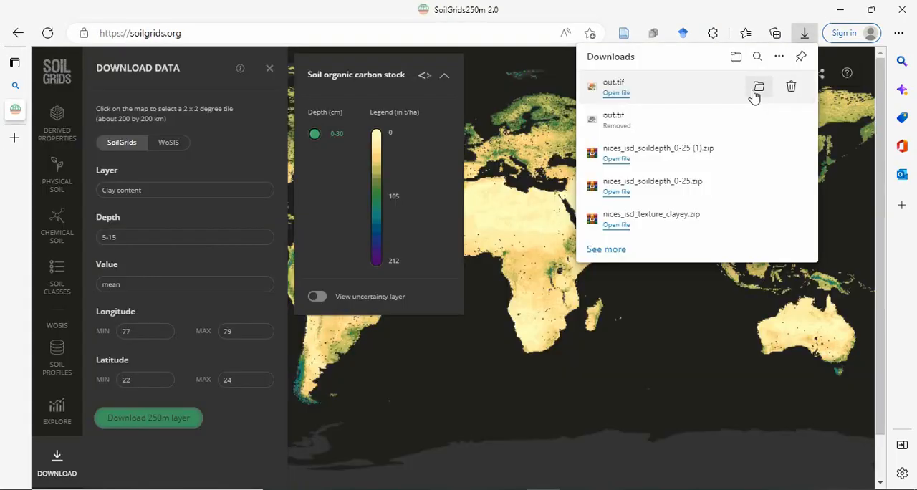
left_click(759, 86)
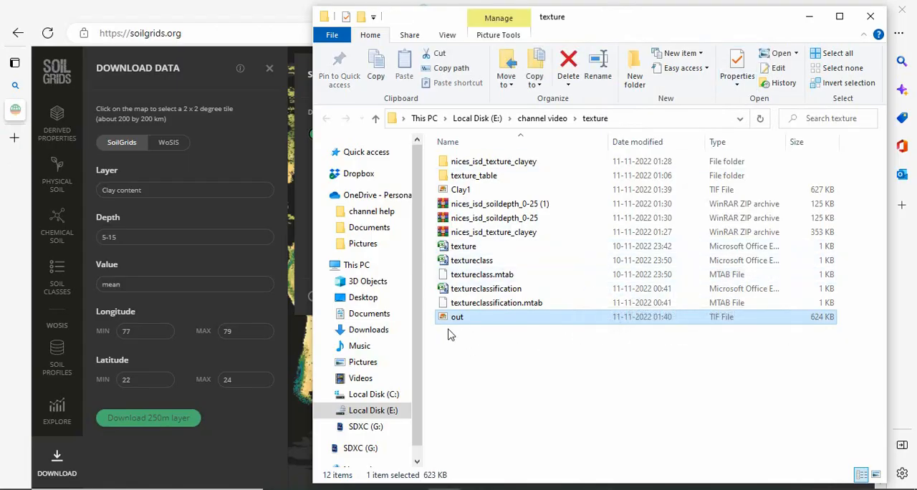
double_click(457, 317)
type("Clay2")
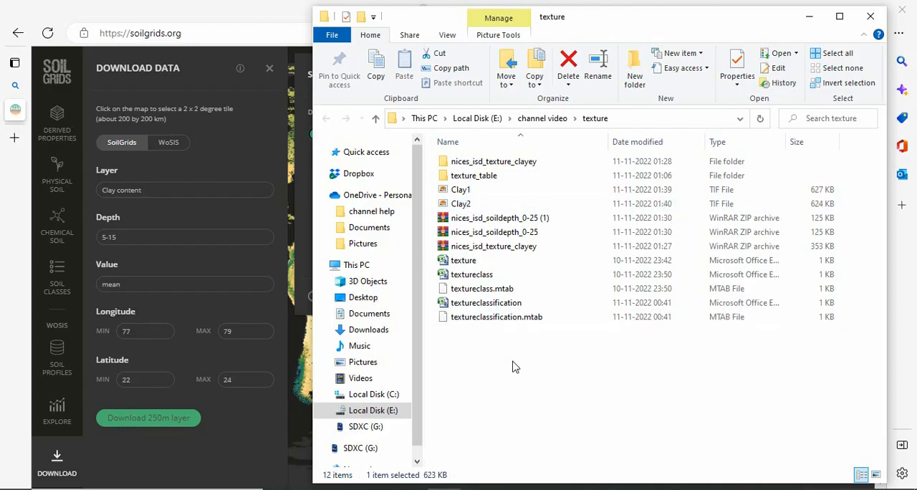
Download the 15-30 cm clay tile and locate it in the folder.
left_click(184, 237)
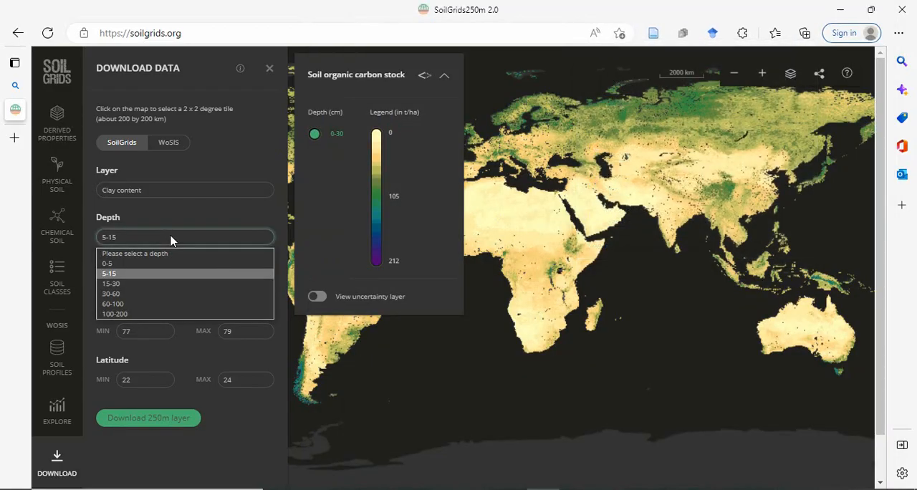
left_click(804, 33)
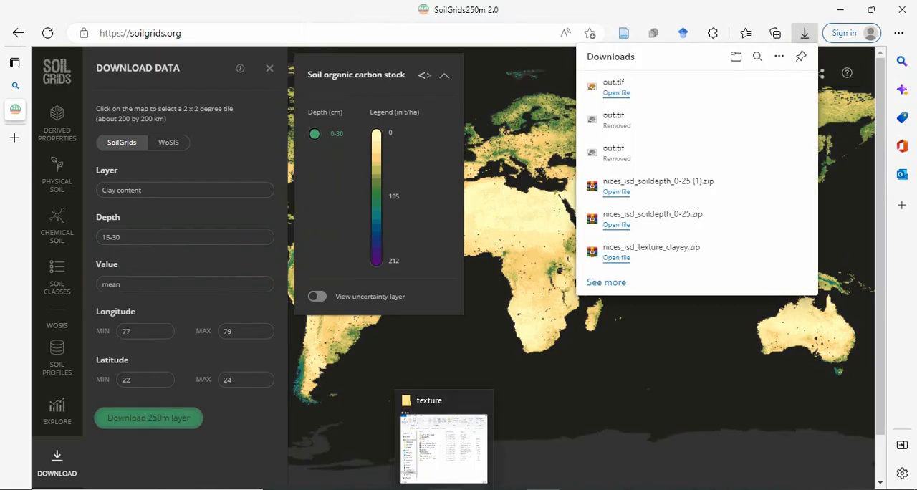
left_click(443, 440)
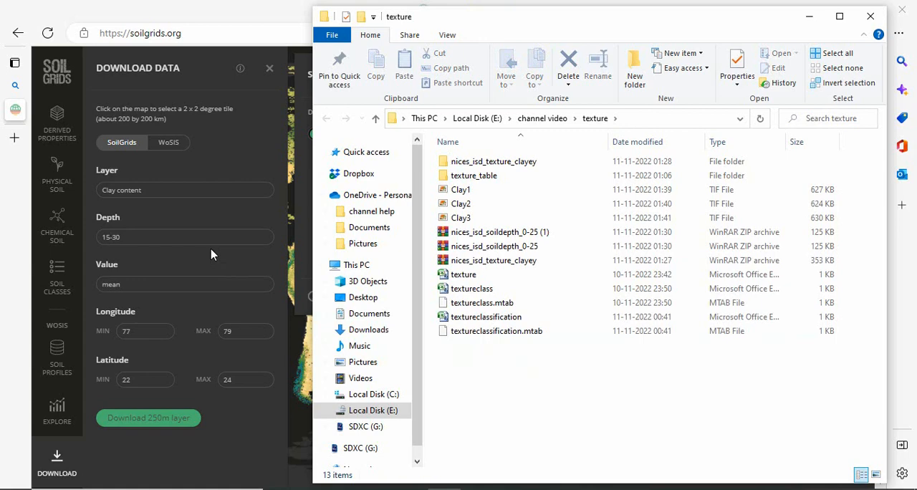
Switch the SoilGrids download layer to Sand content.
left_click(185, 190)
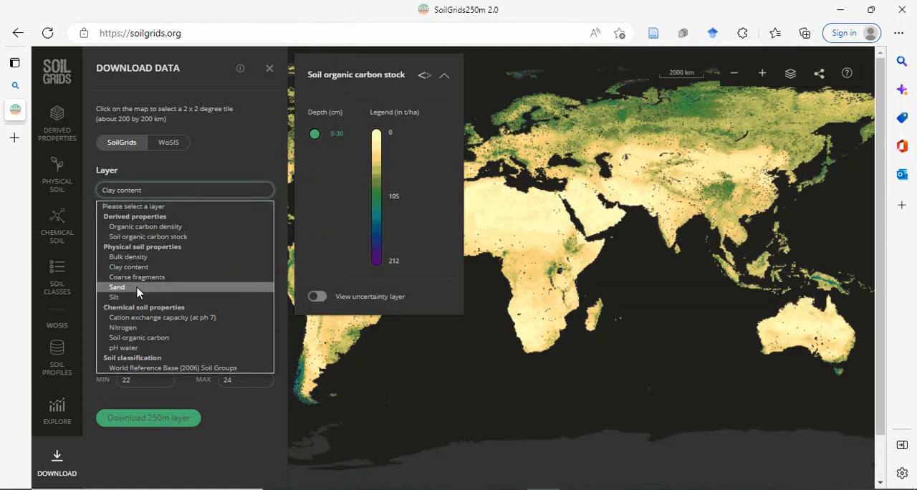
left_click(117, 286)
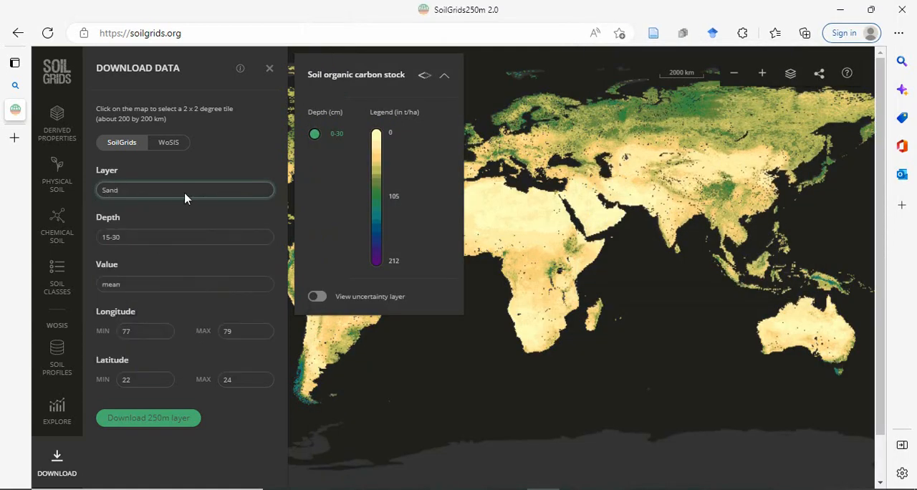
left_click(184, 190)
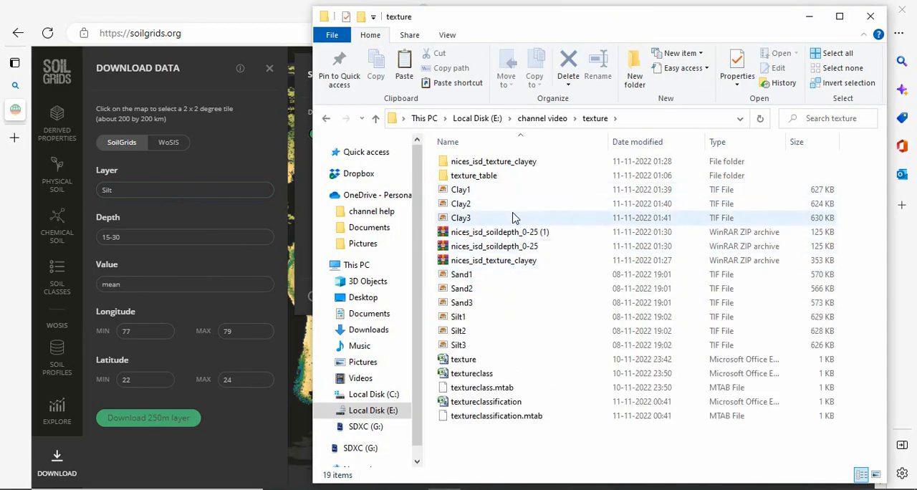
Select the three silt grids in the texture folder.
left_click(461, 189)
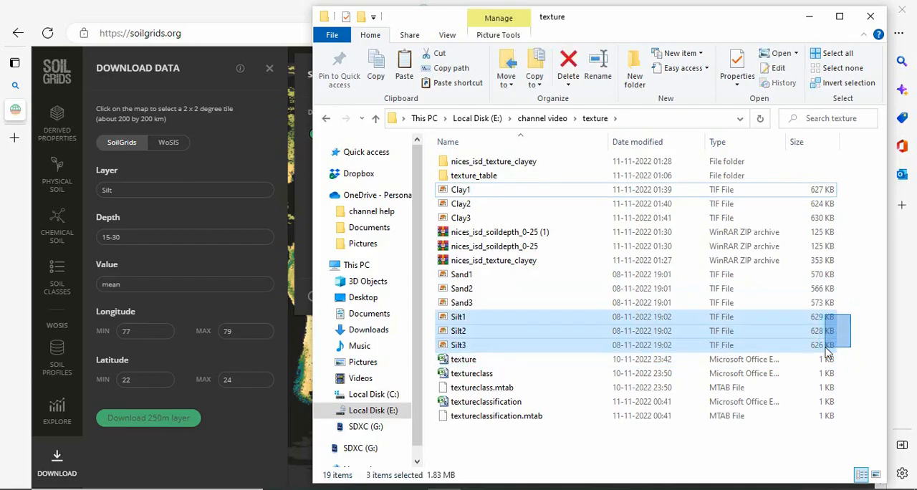
left_click(584, 457)
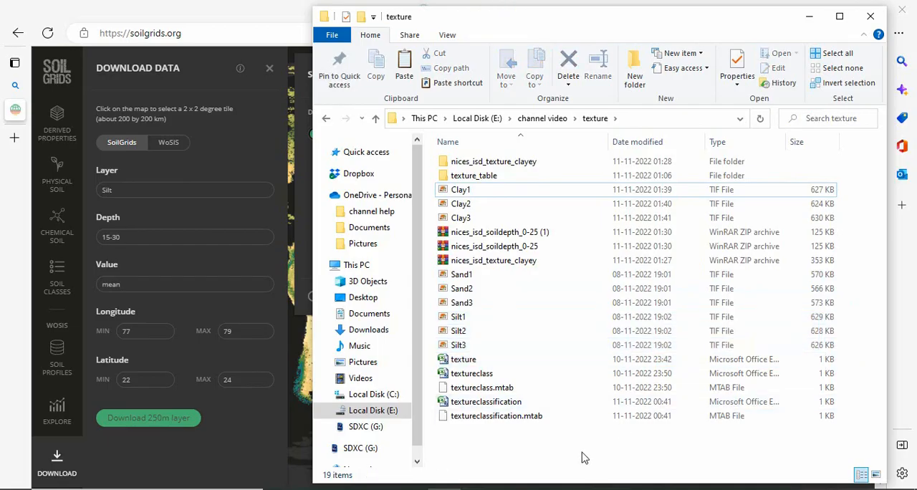
mouse_move(853, 215)
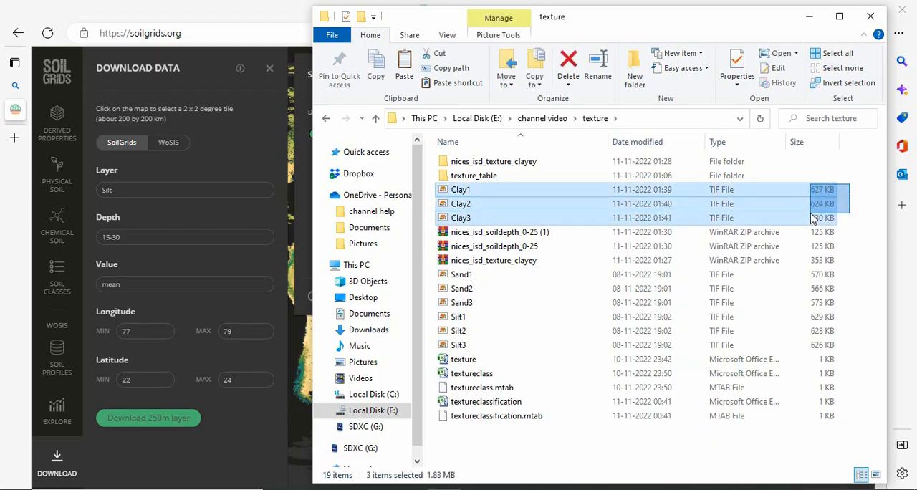
left_click(461, 288)
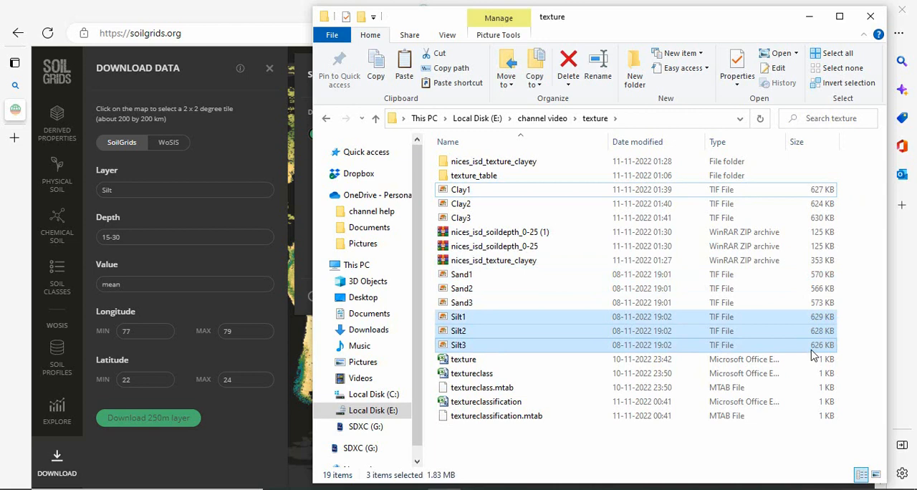
mouse_move(586, 201)
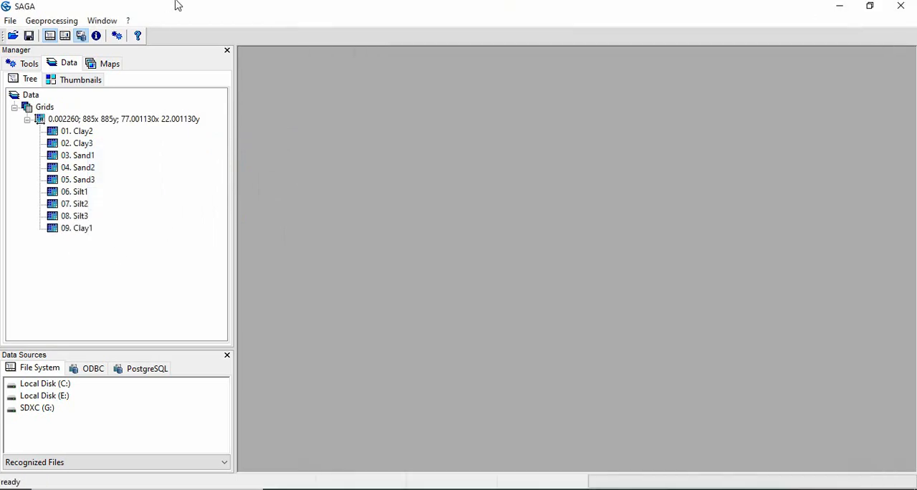
Open Grid Calculator and add Clay1, Clay2 and Clay3 as input grids.
left_click(51, 20)
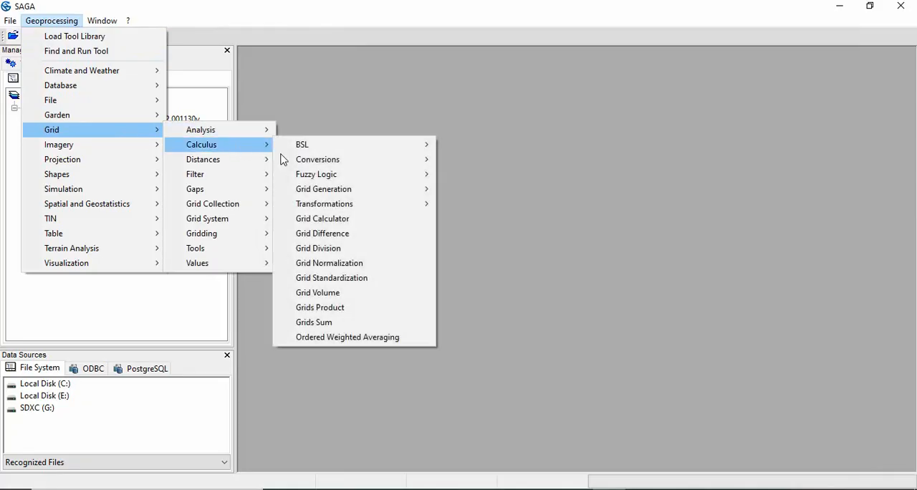
mouse_move(322, 218)
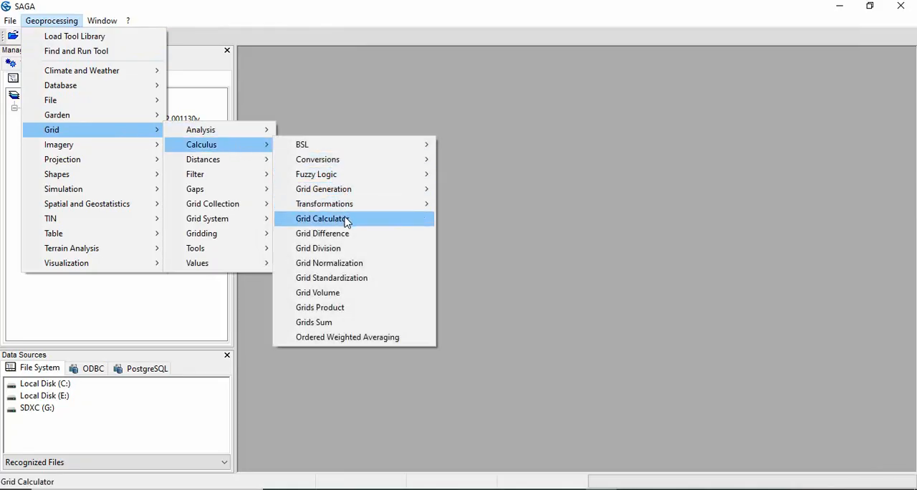
left_click(322, 219)
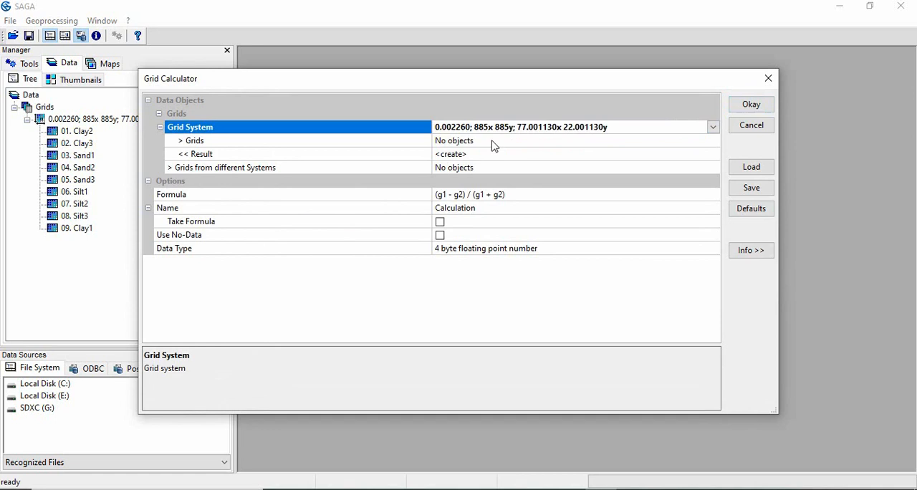
left_click(194, 141)
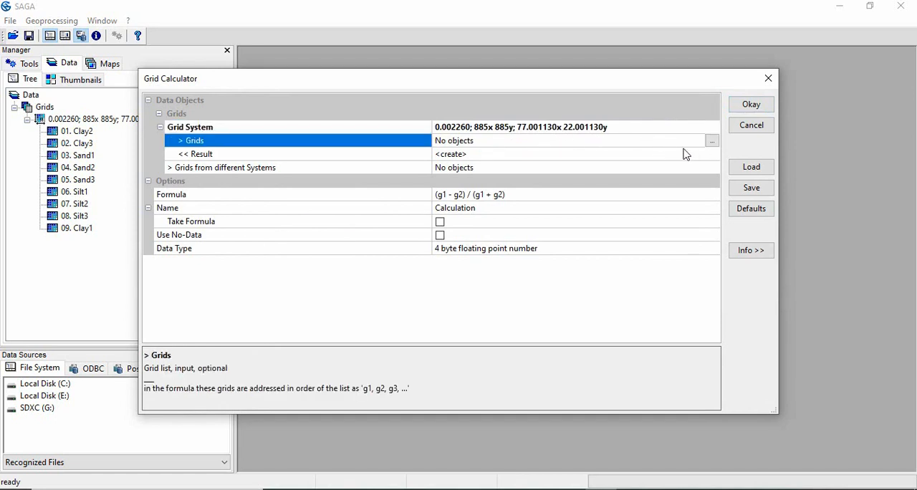
left_click(711, 140)
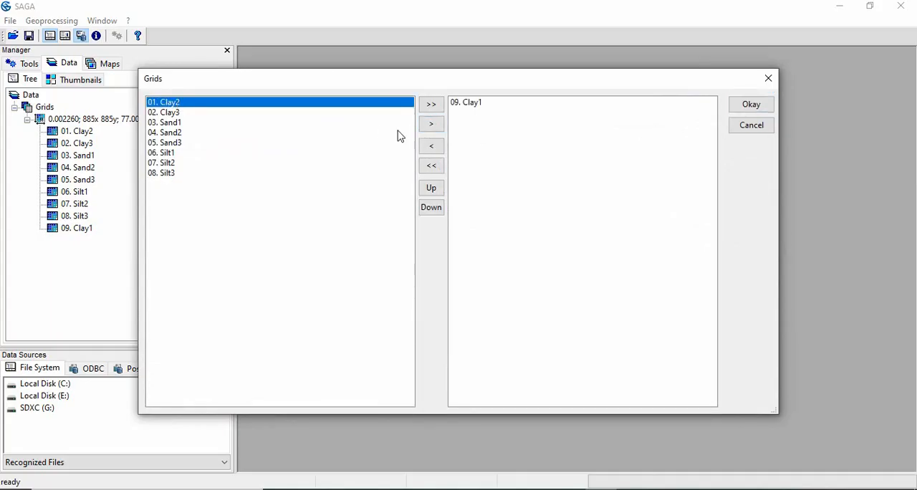
left_click(431, 123)
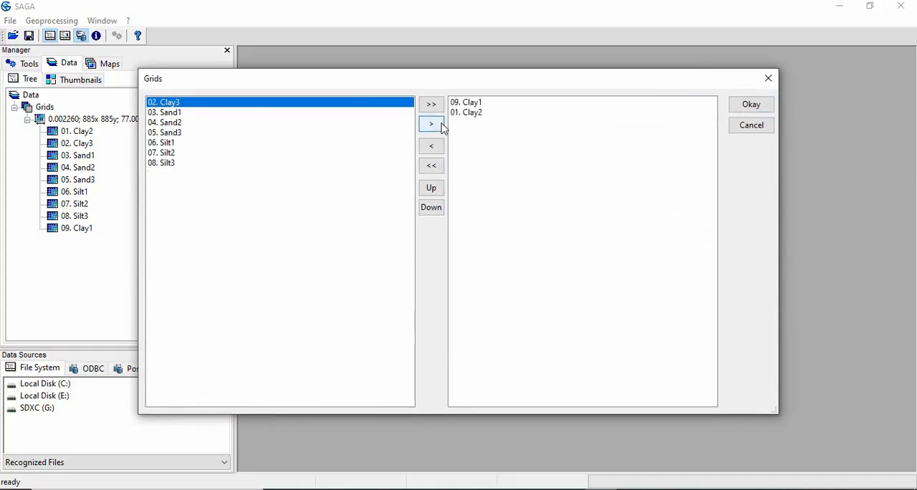
left_click(430, 123)
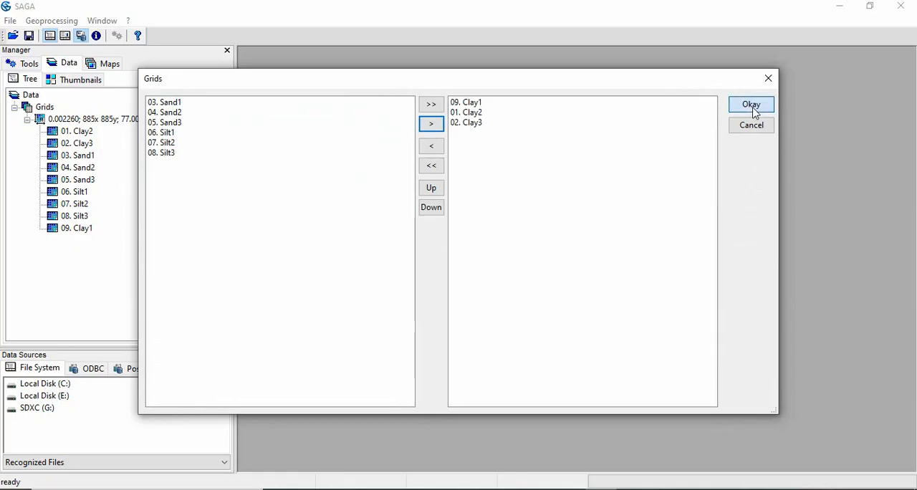
left_click(752, 104)
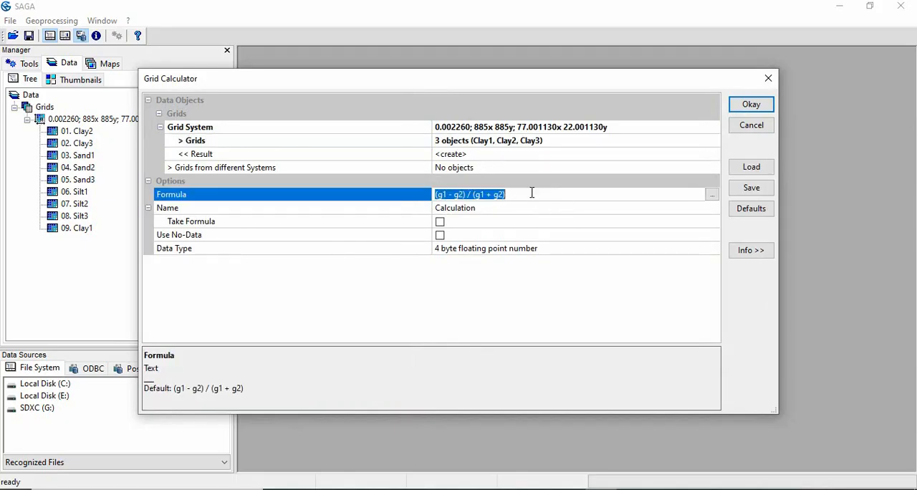
mouse_move(566, 205)
type("(")
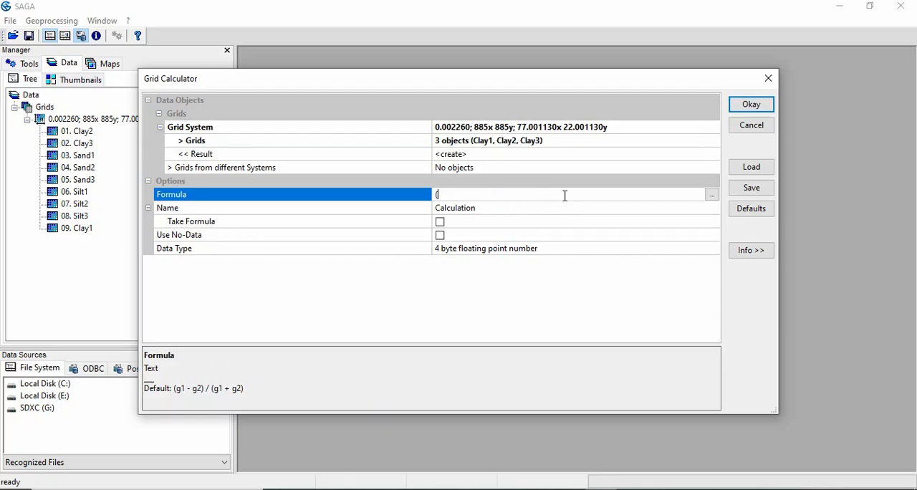
Type (g1*5+ g2*10 + g3*15)/30 into the Grid Calculator Formula field.
type("g1")
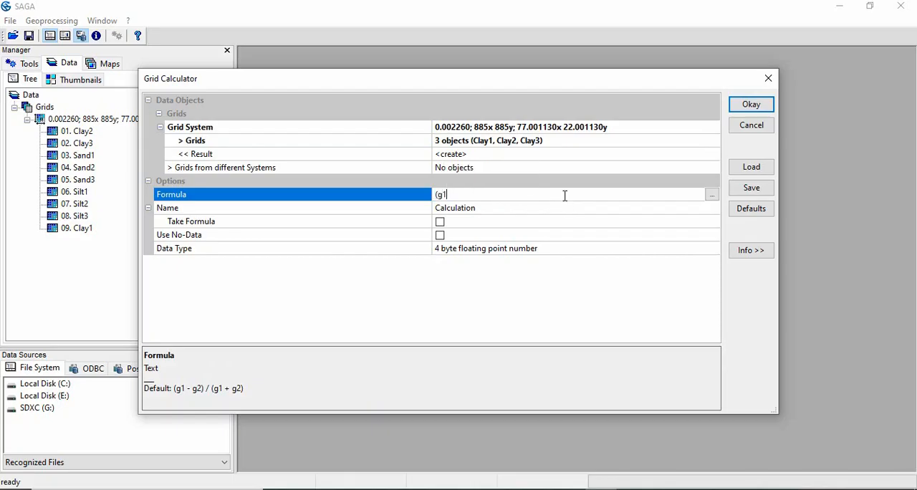
type("*")
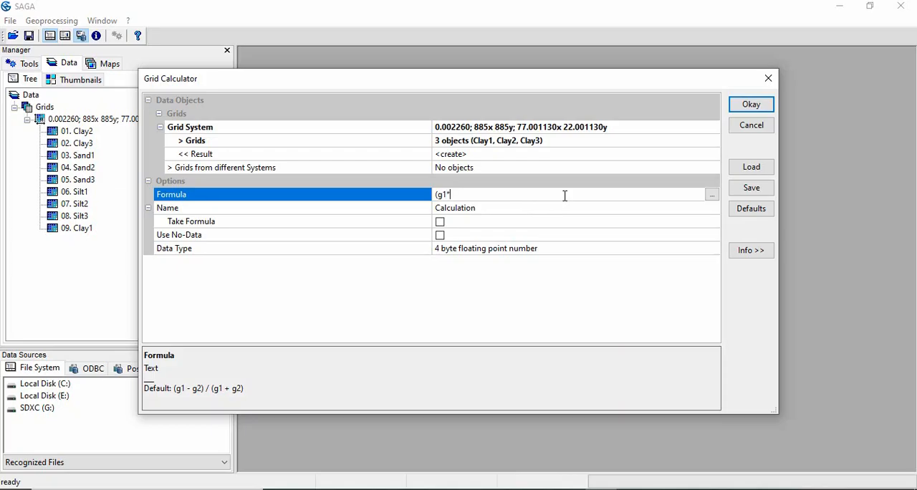
type("5")
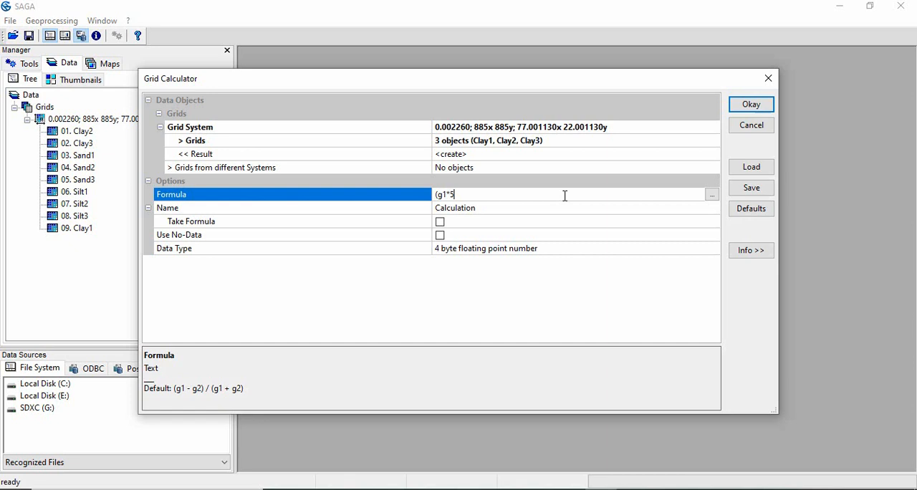
type("+")
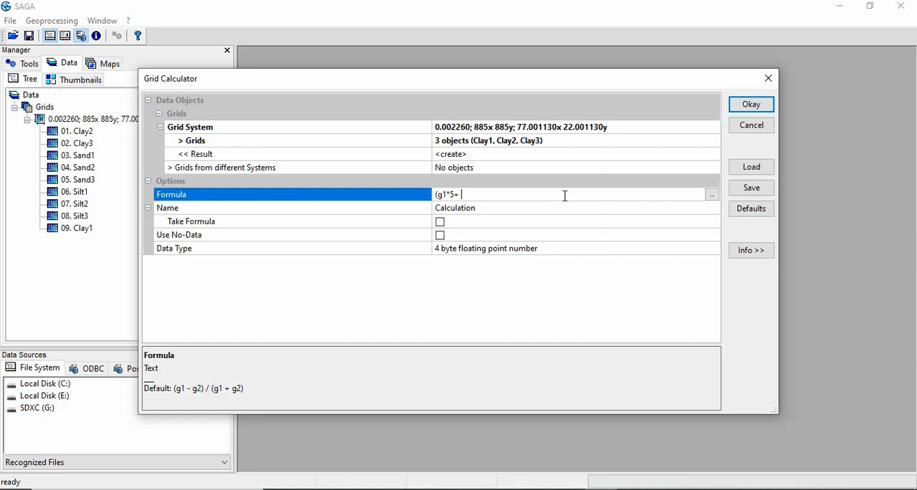
type("g2")
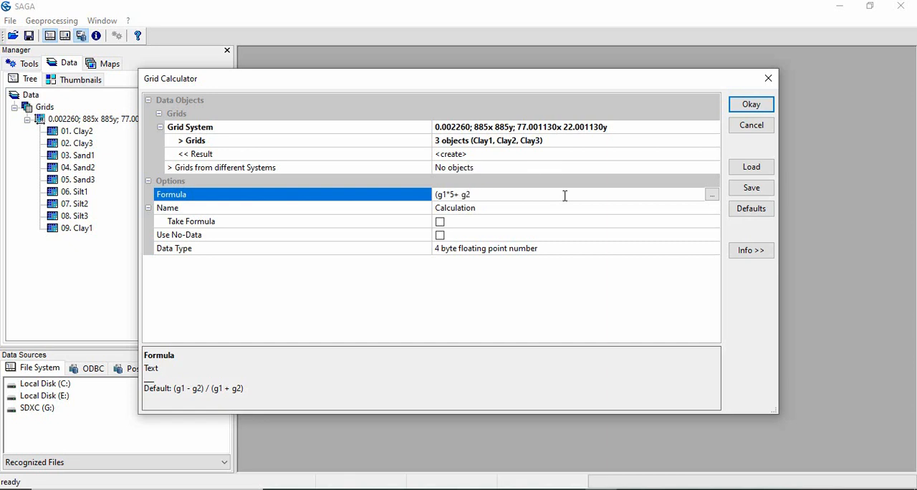
type("*")
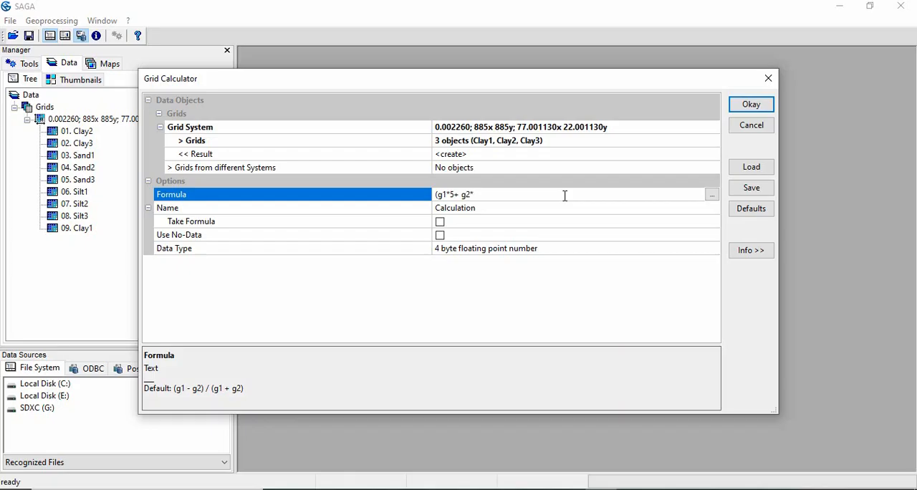
type("10 +")
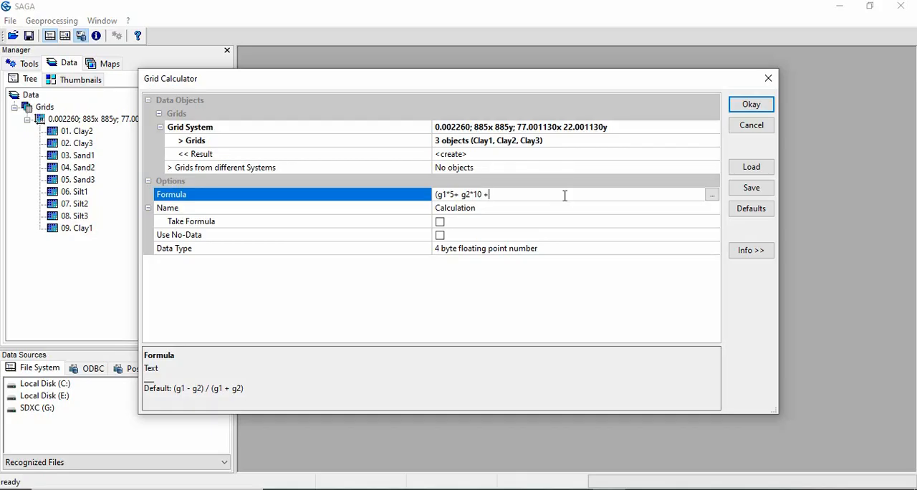
type("g3*")
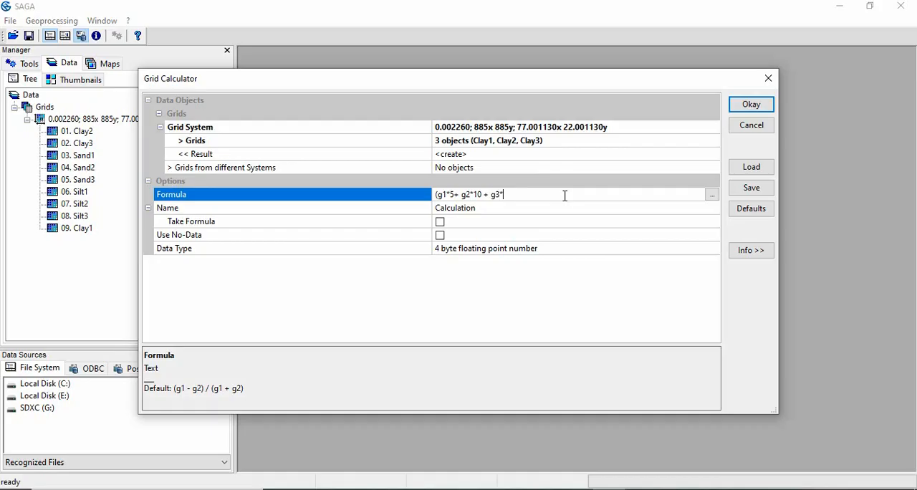
type("15")
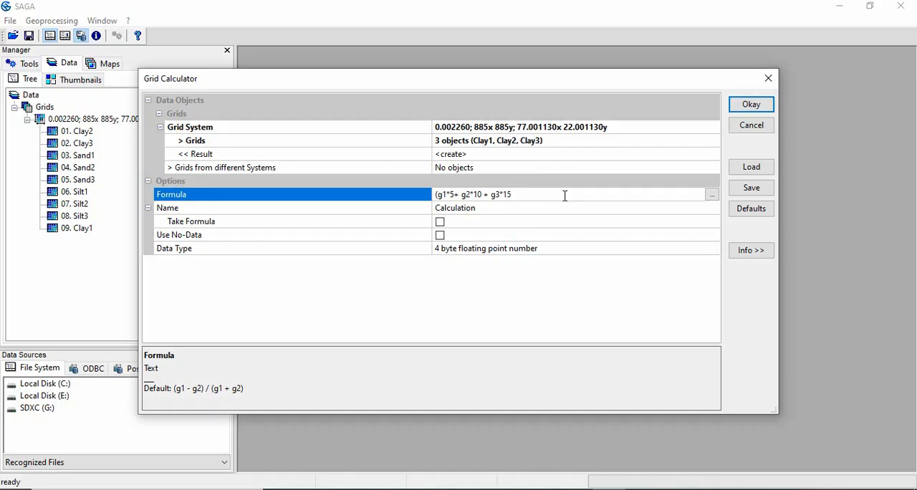
type(")")
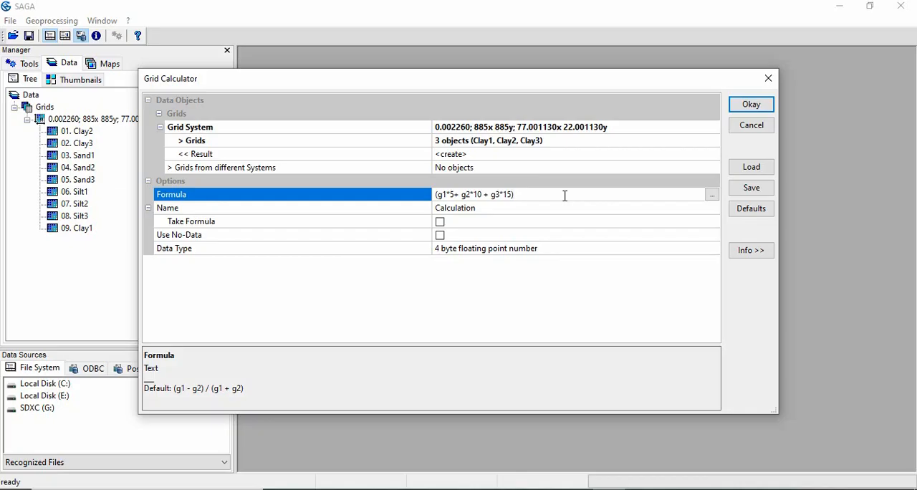
type("/")
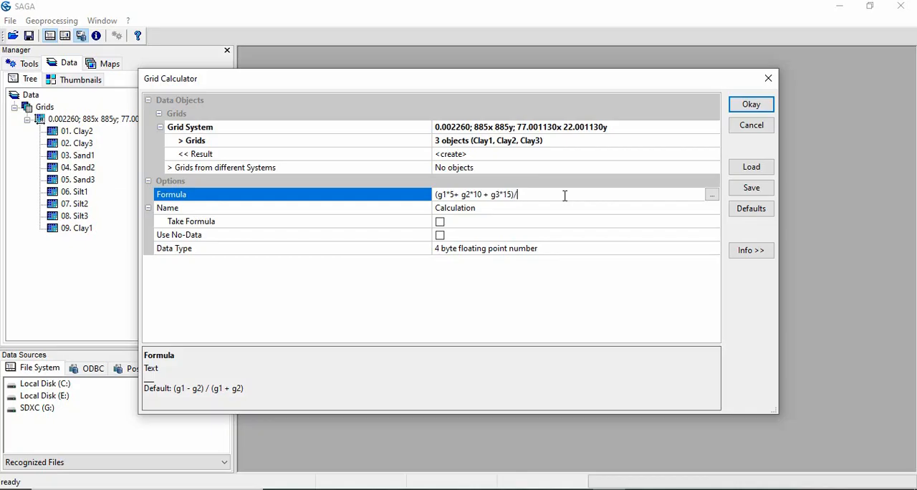
type("30")
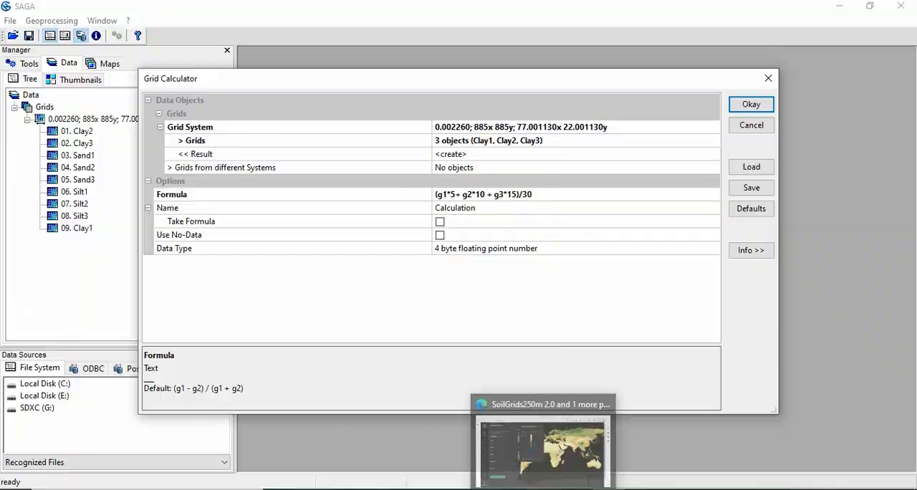
left_click(542, 444)
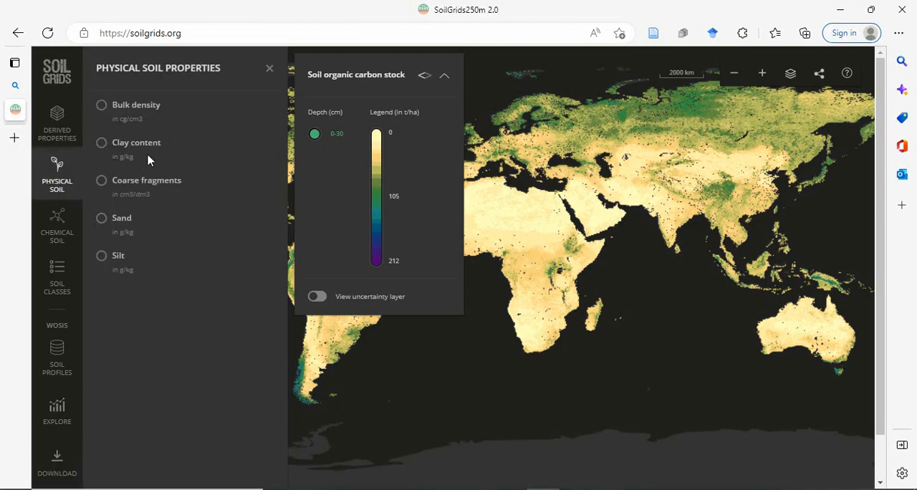
mouse_move(121, 163)
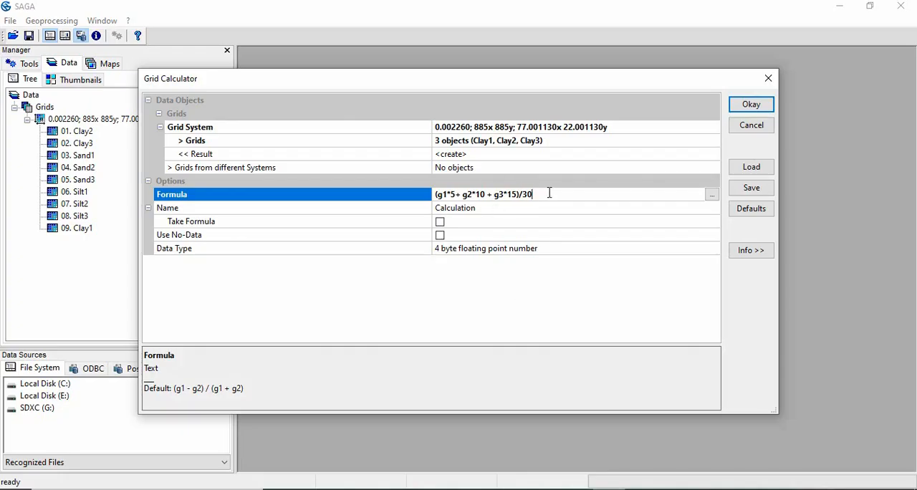
Change the divisor from 30 to 300 and run Grid Calculator.
type("0")
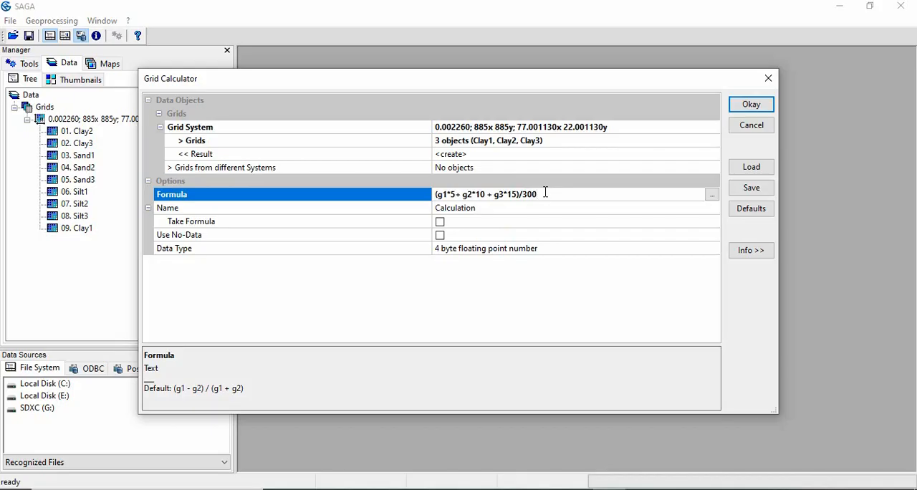
mouse_move(557, 193)
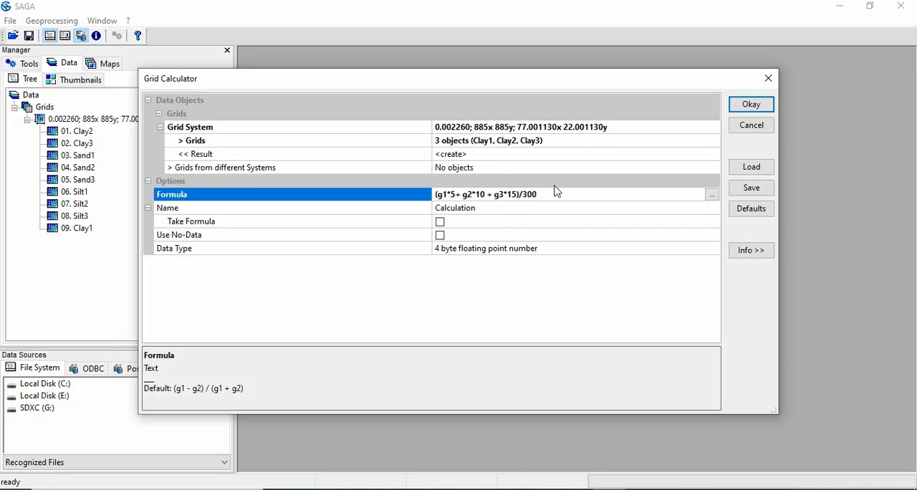
mouse_move(738, 134)
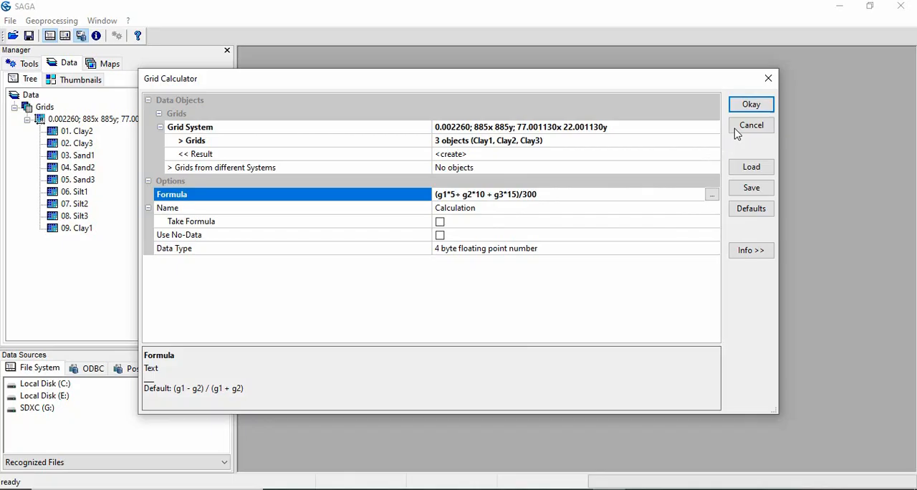
mouse_move(751, 104)
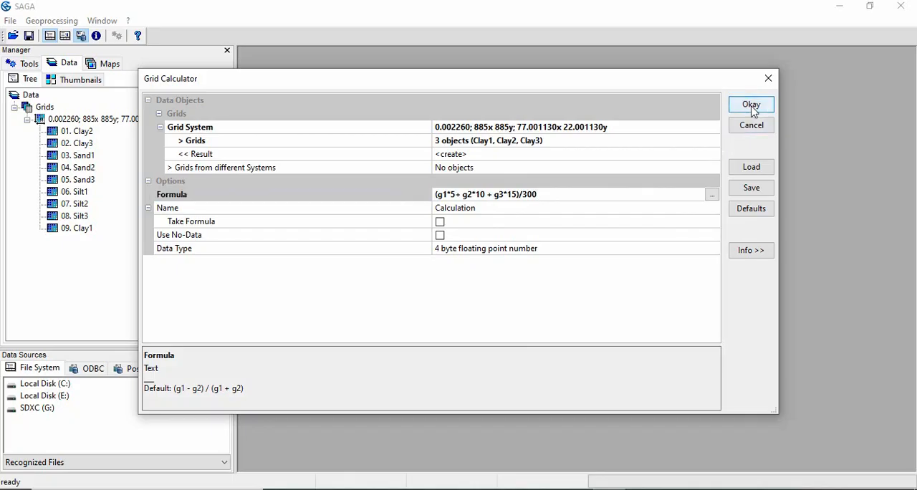
left_click(752, 104)
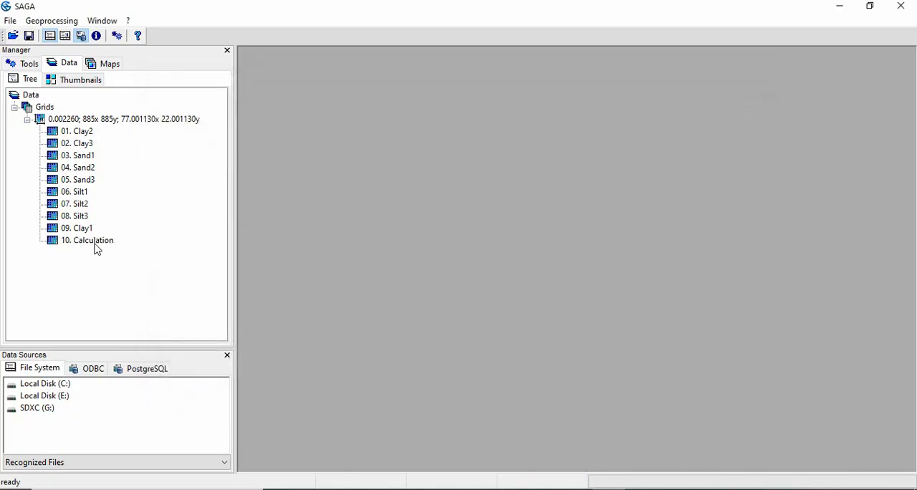
Display 10. Calculation in an enlarged map and rename it Clay.
double_click(87, 240)
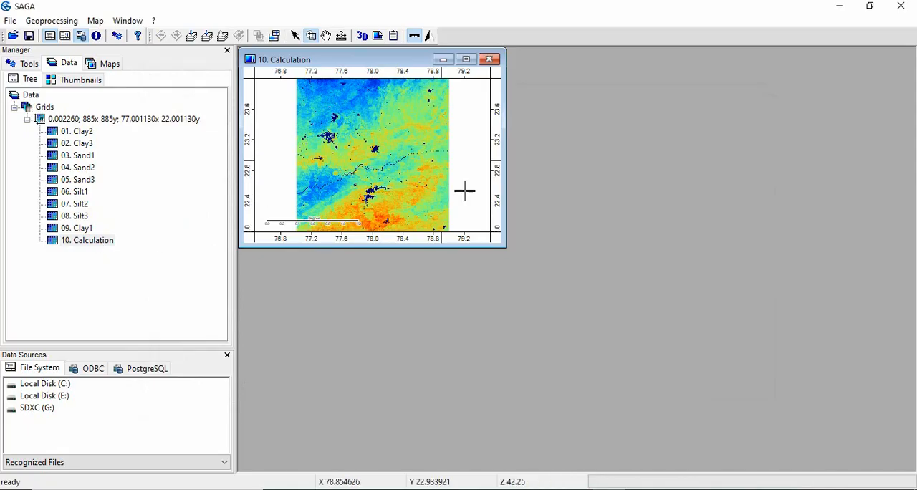
left_click_drag(505, 248, 595, 387)
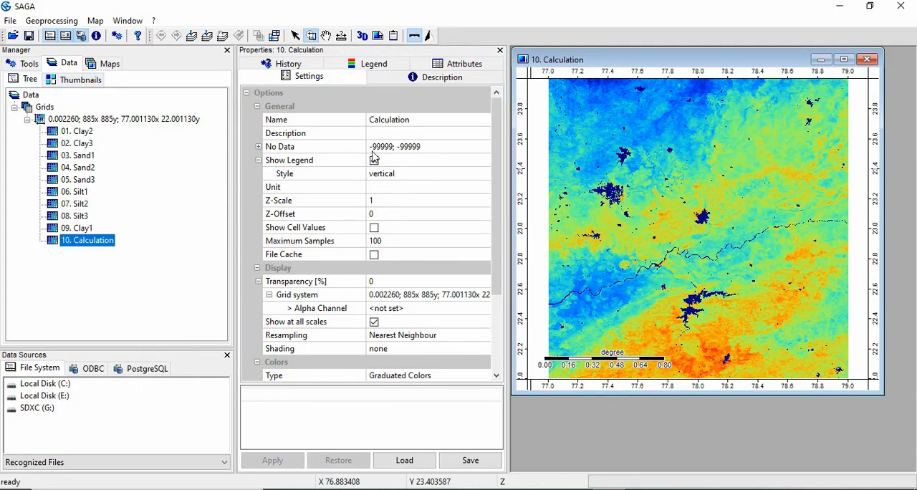
left_click(389, 119)
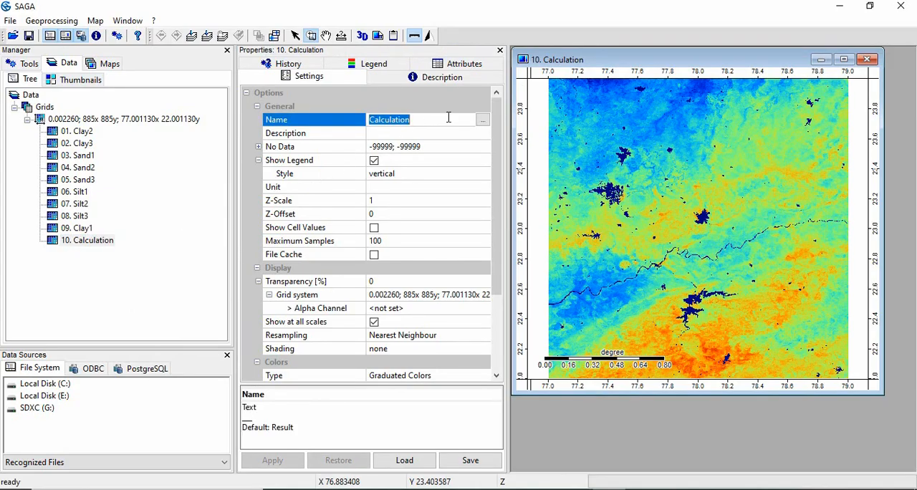
type("Clay")
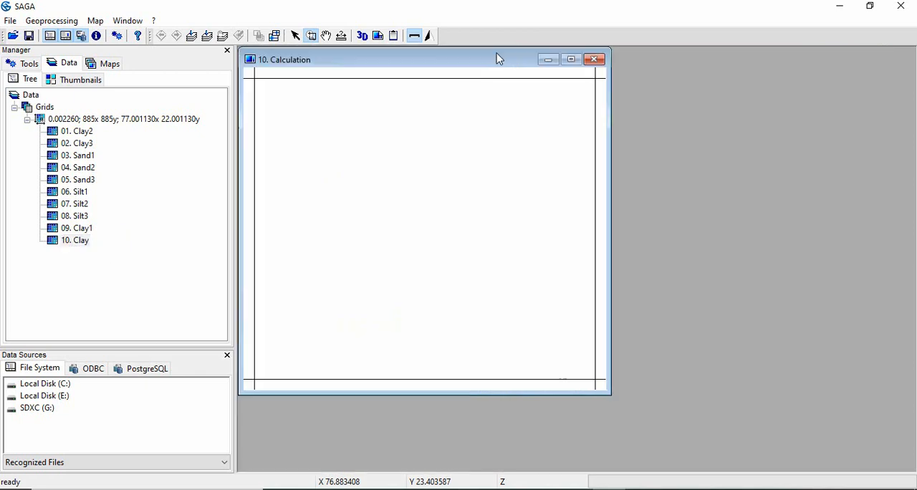
double_click(75, 240)
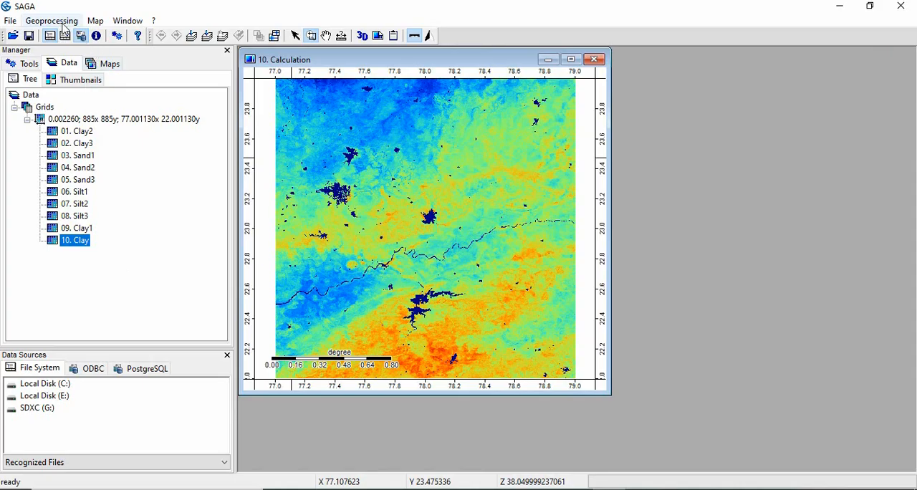
Reopen Grid Calculator and replace the clay inputs with Sand1, Sand2 and Sand3.
left_click(51, 20)
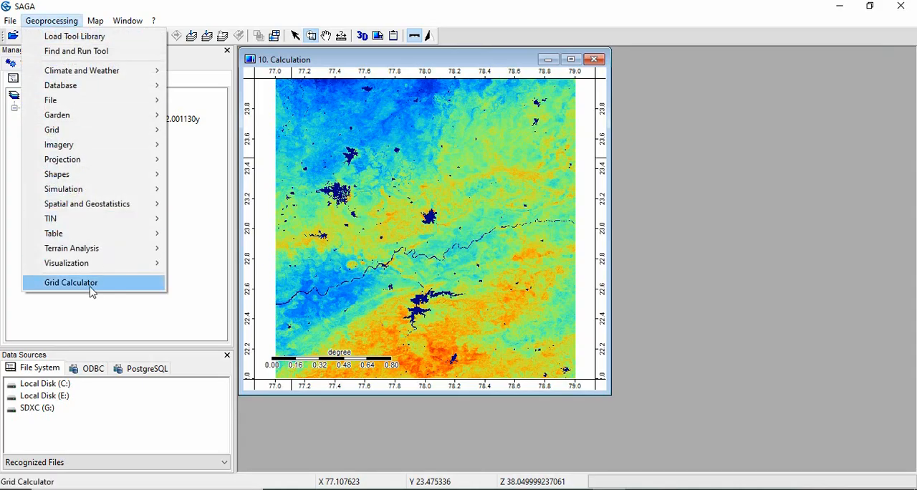
mouse_move(97, 283)
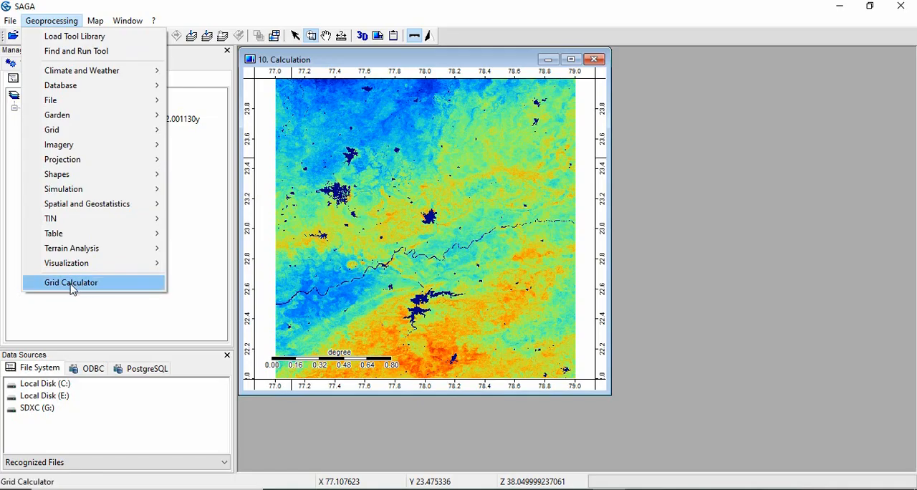
left_click(71, 283)
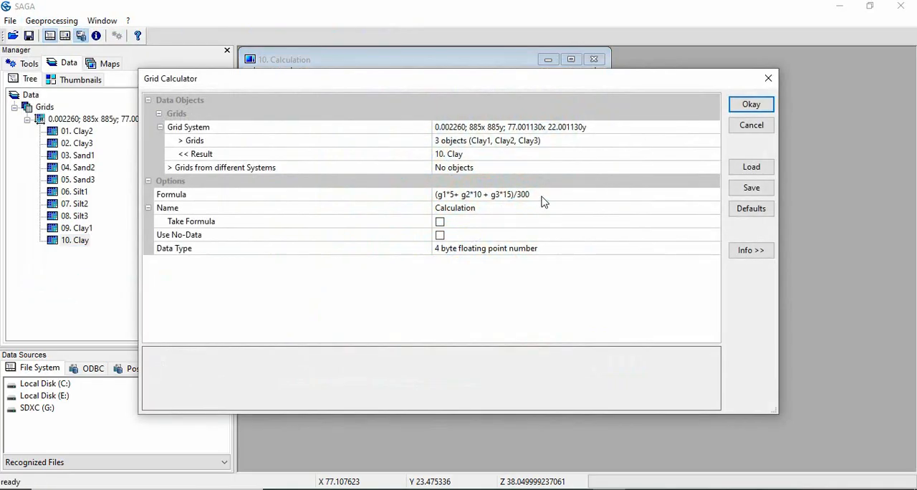
mouse_move(672, 145)
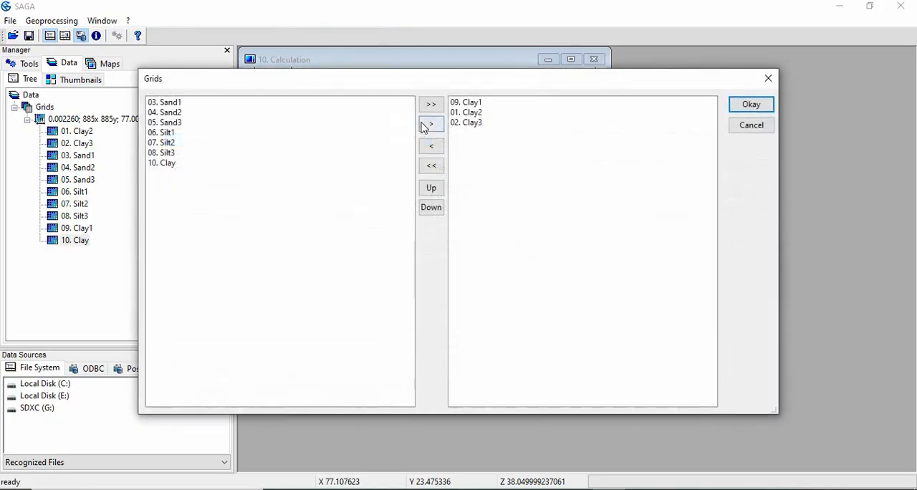
left_click(432, 166)
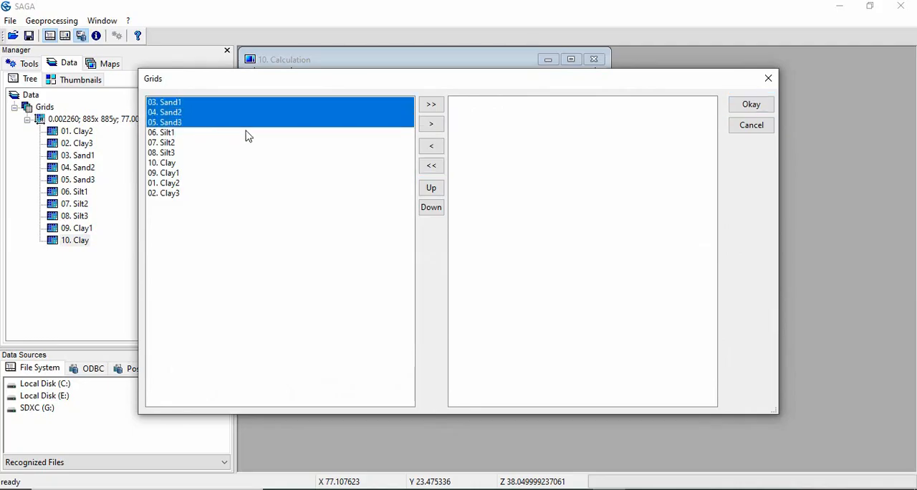
left_click(430, 123)
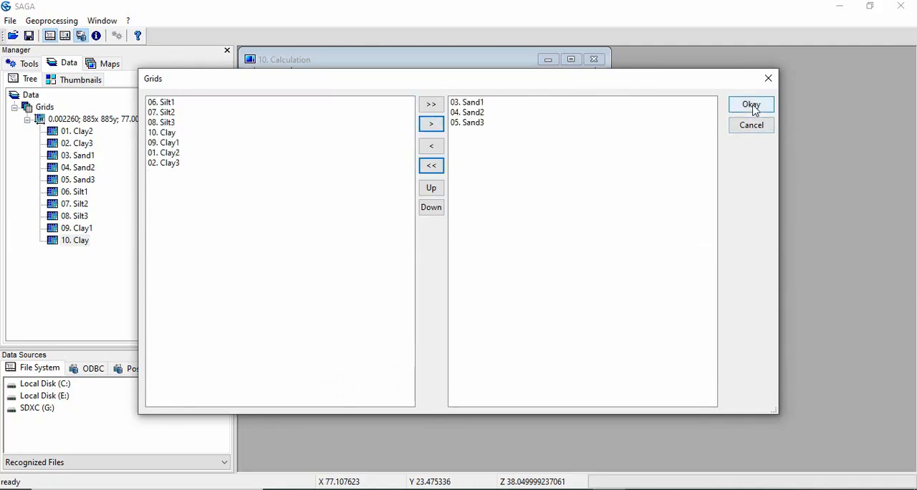
left_click(751, 104)
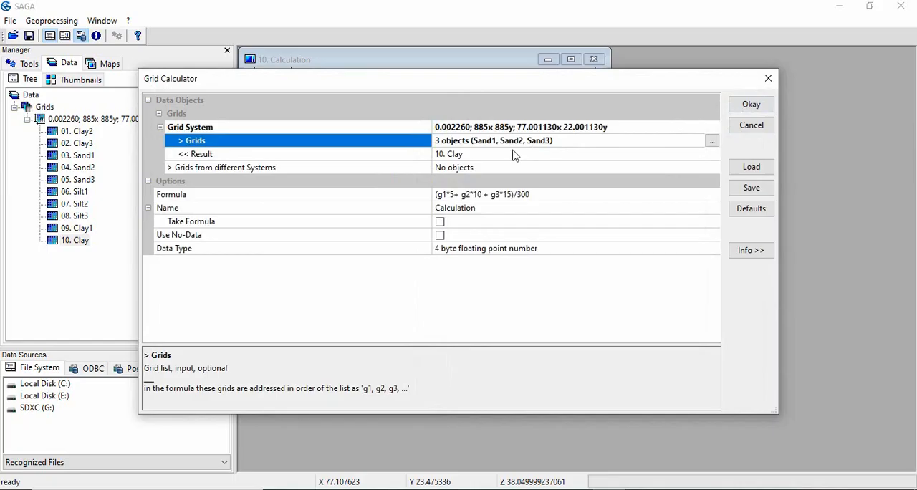
Set the result to a new grid and run the weighted sand calculation.
left_click(713, 153)
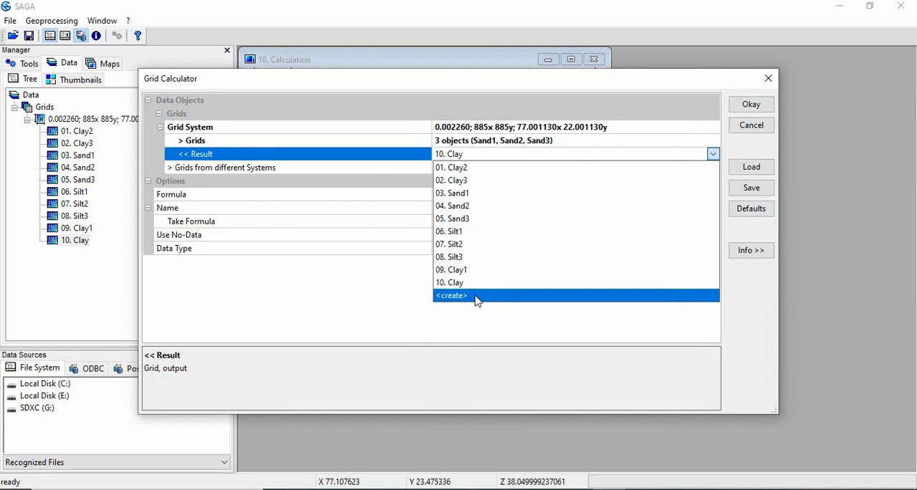
left_click(451, 295)
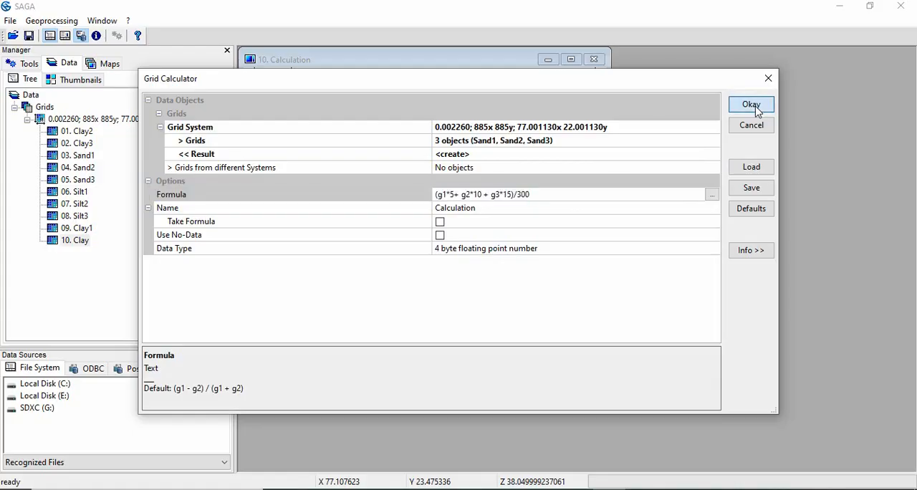
left_click(751, 105)
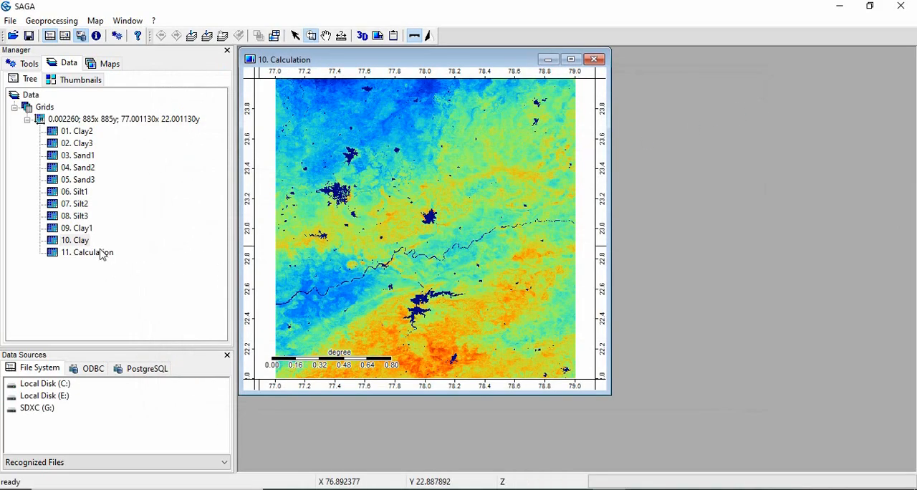
Display grid 11 in a map and rename it from Calculation to Sand.
double_click(87, 253)
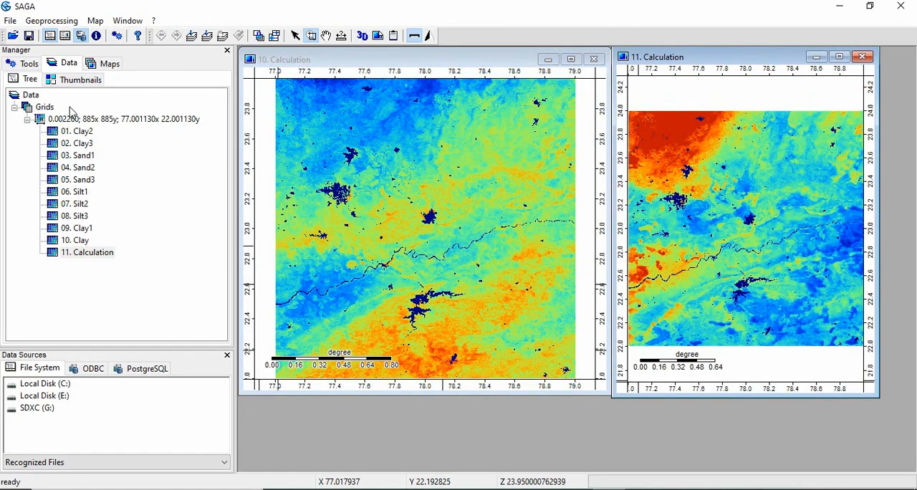
double_click(87, 252)
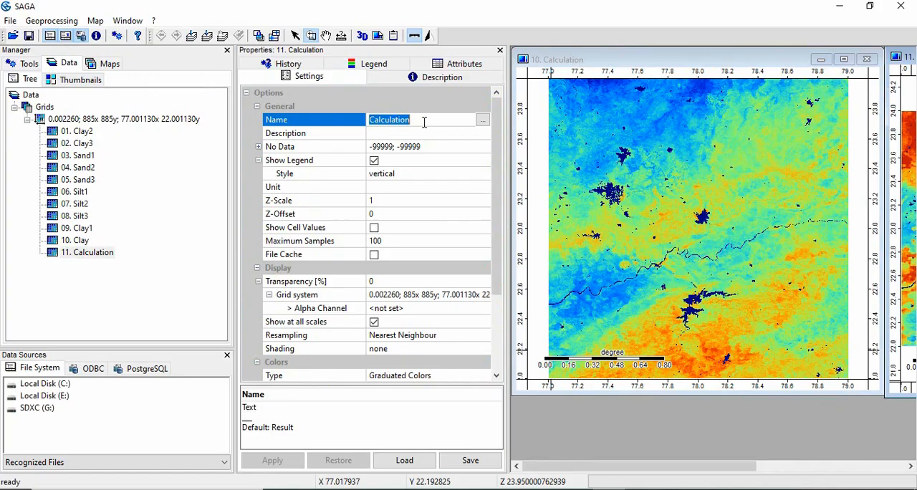
type("Sand")
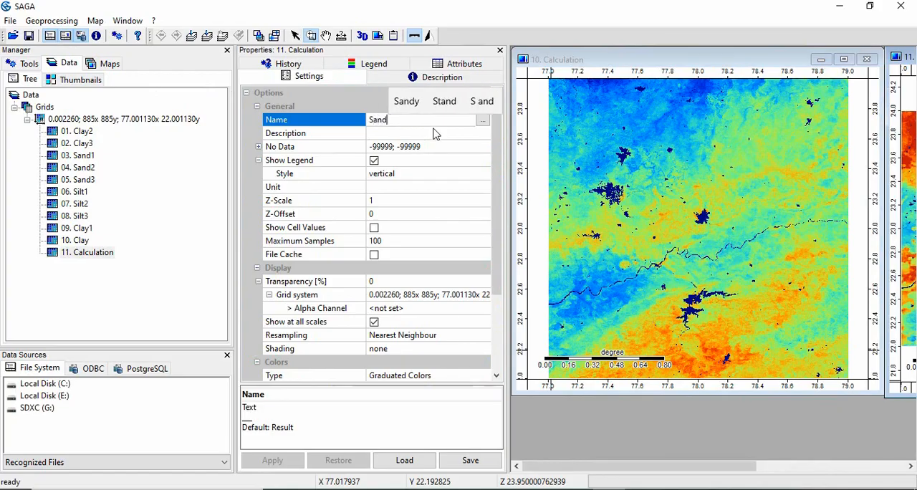
left_click(272, 460)
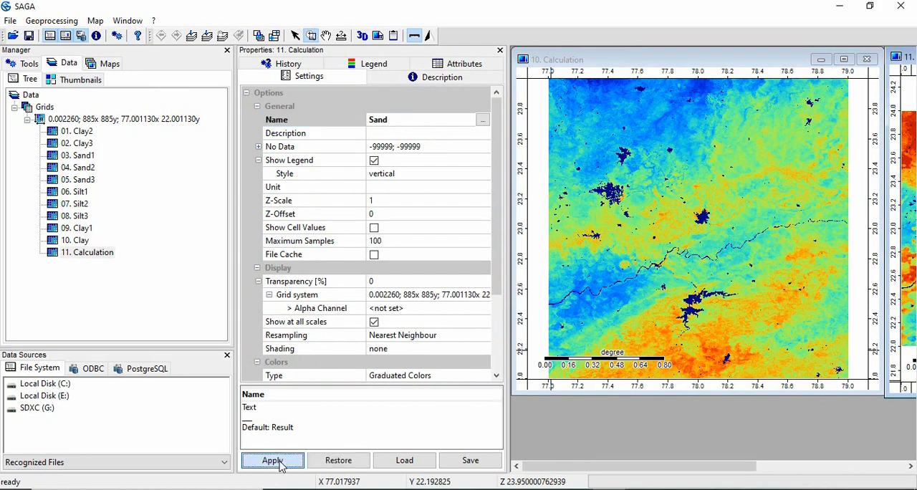
left_click(272, 460)
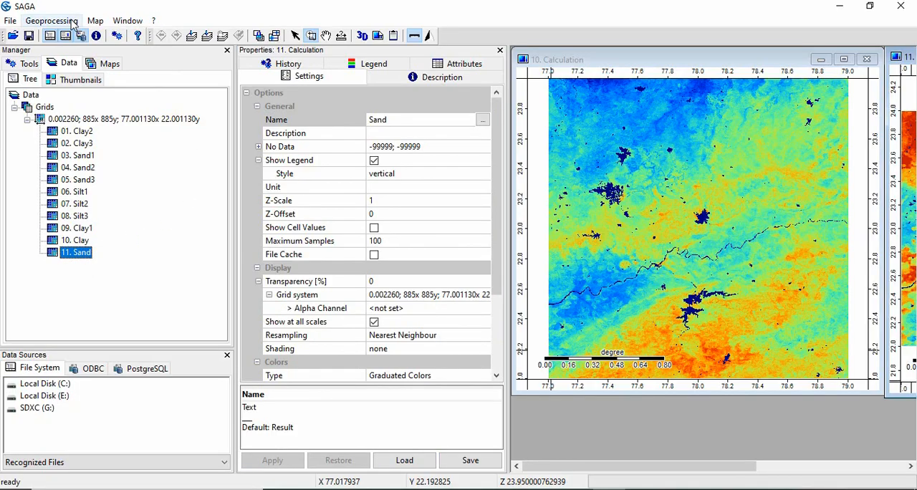
left_click(51, 20)
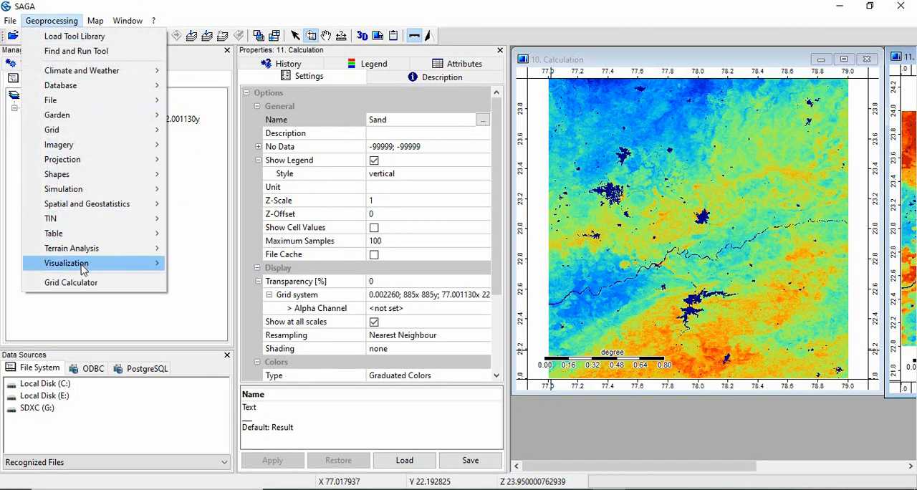
mouse_move(71, 282)
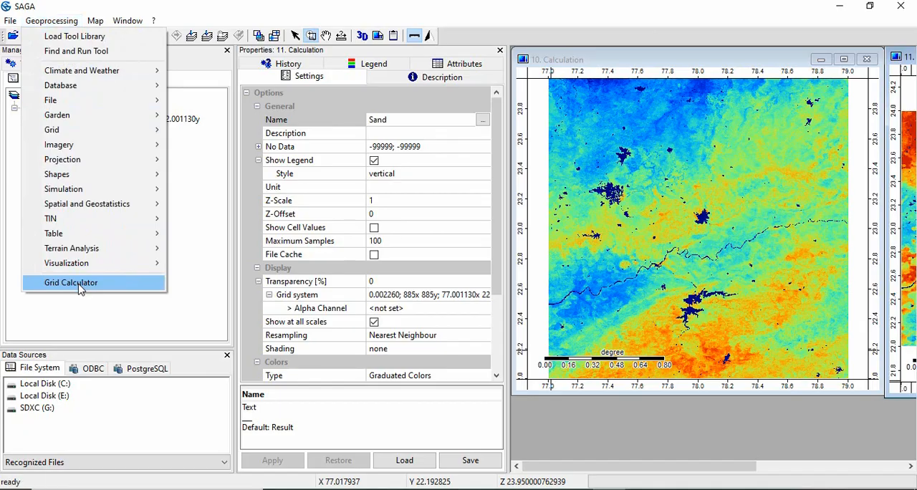
Rerun the Grid Calculator with Silt1, Silt2 and Silt3 replacing the sand grids, output to a new grid.
left_click(71, 282)
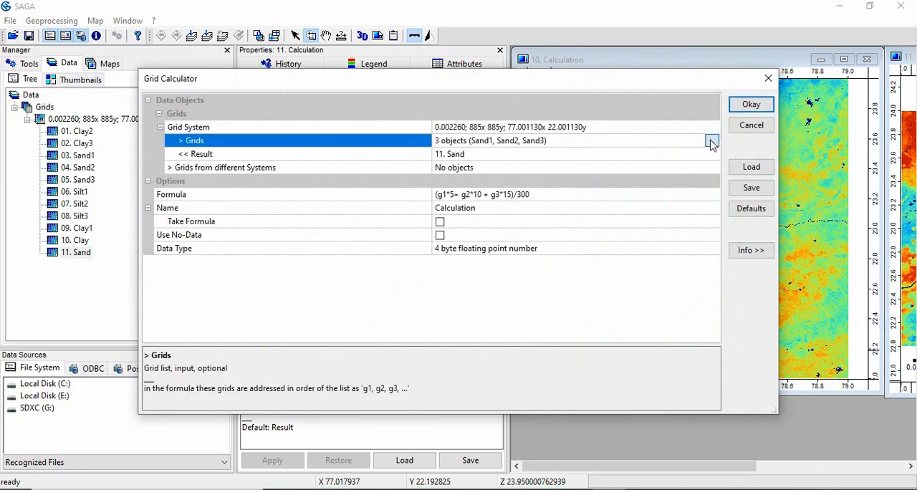
left_click(712, 141)
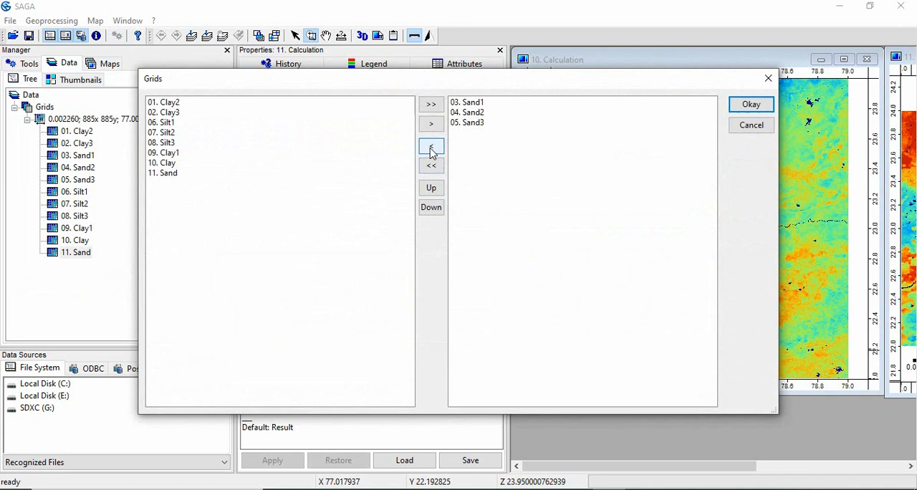
left_click(431, 146)
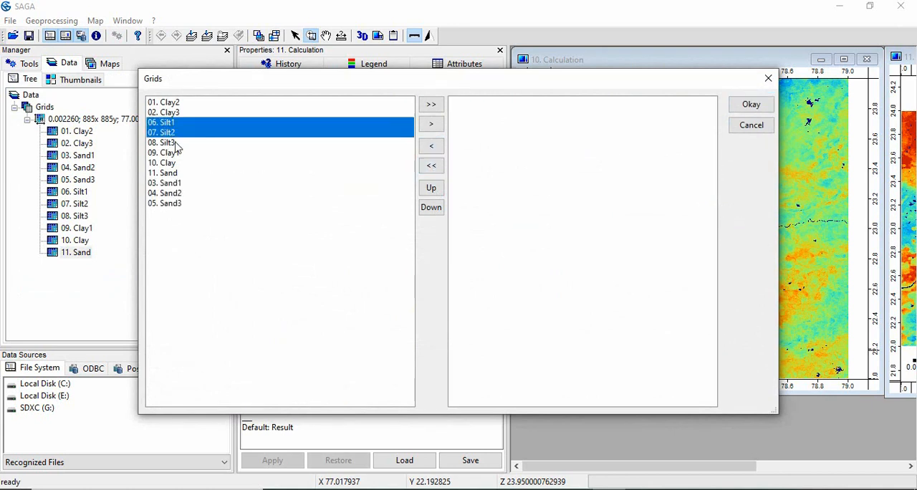
left_click(431, 123)
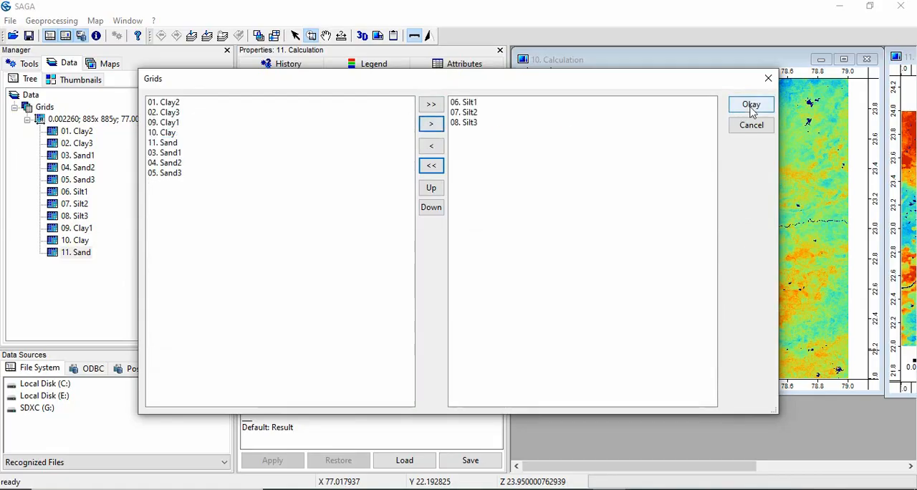
left_click(751, 104)
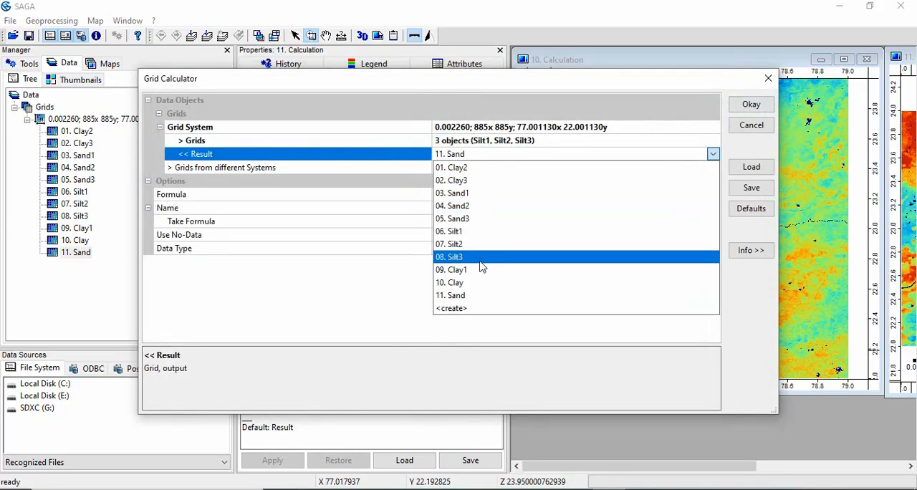
left_click(451, 308)
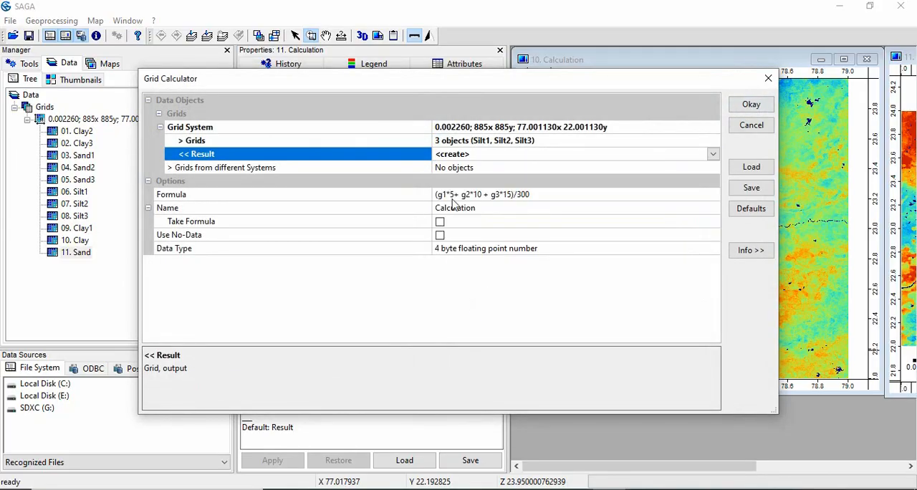
mouse_move(523, 177)
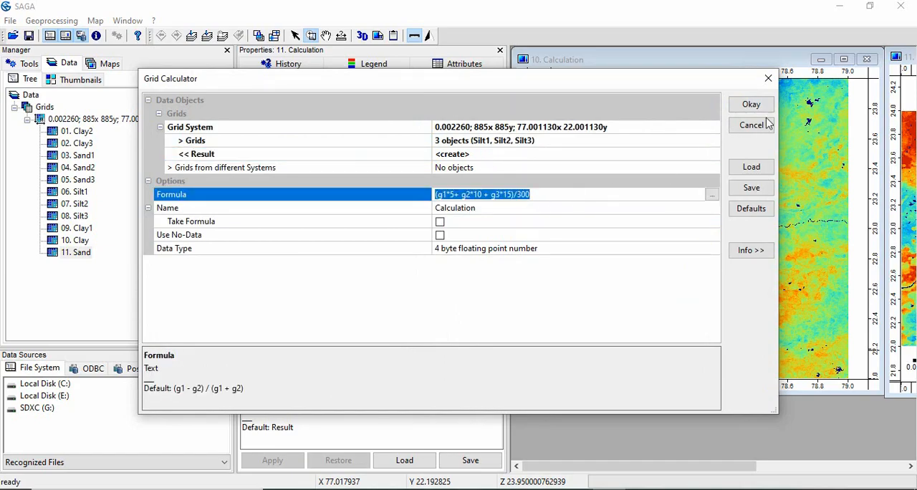
left_click(751, 104)
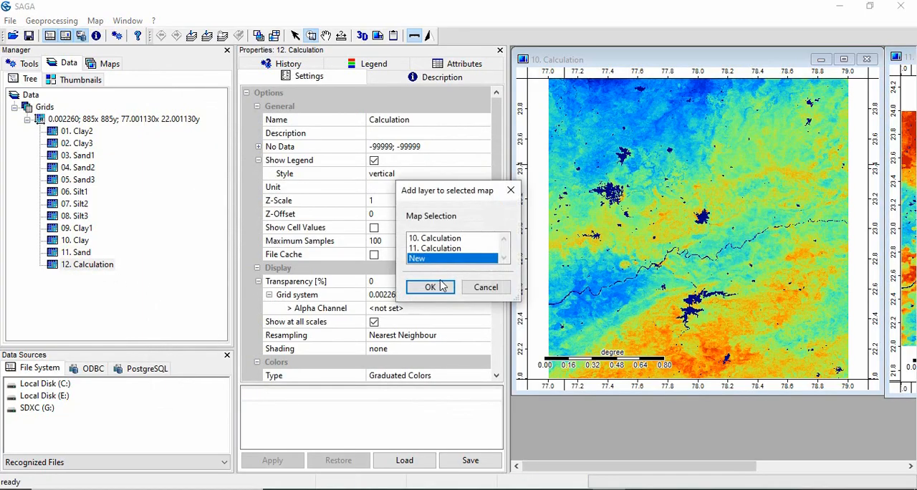
Show the silt result in a new map and rename it Silt.
left_click(430, 287)
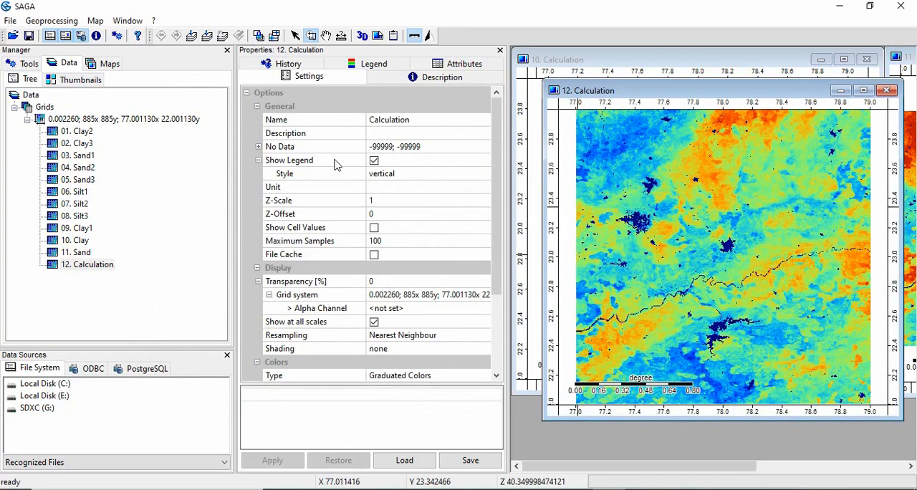
left_click(389, 119)
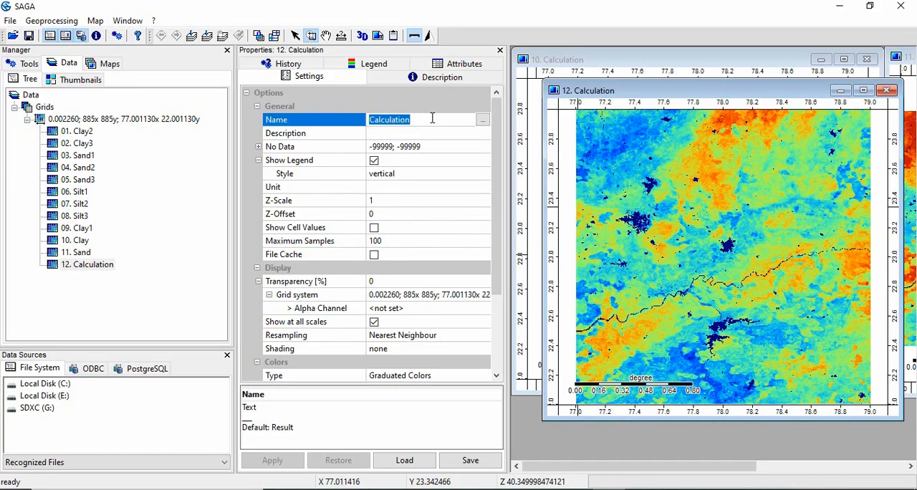
type("Silt")
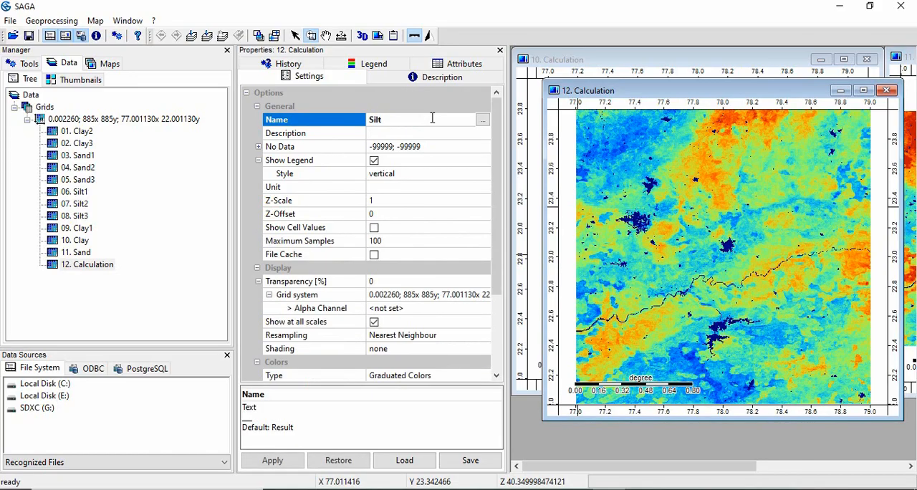
left_click(273, 460)
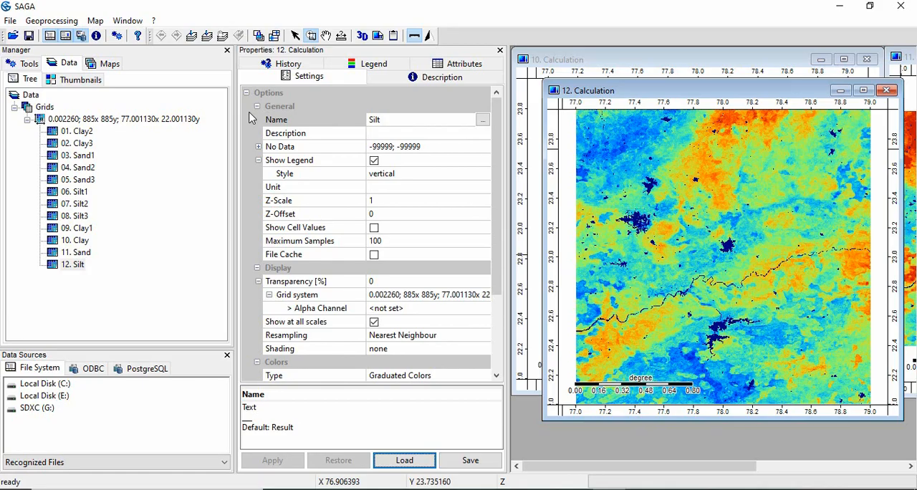
mouse_move(47, 18)
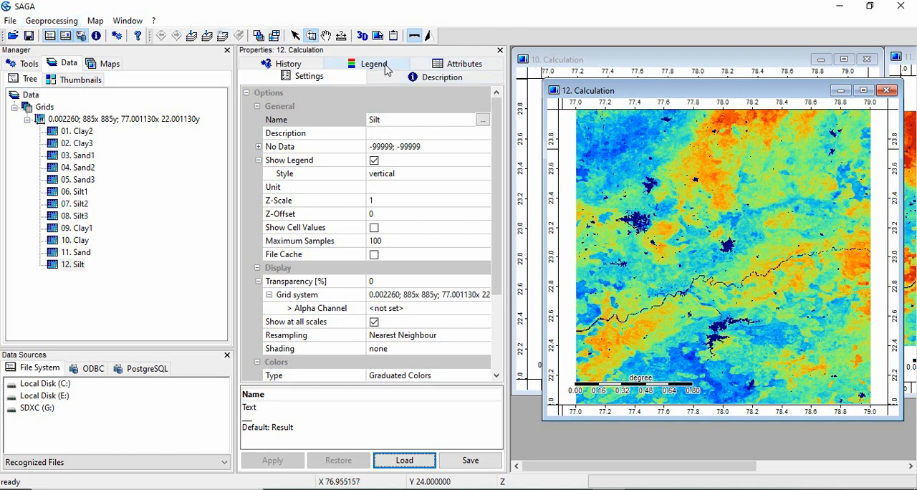
Compare the legend value ranges of the Silt, Sand and Clay grids.
left_click(374, 63)
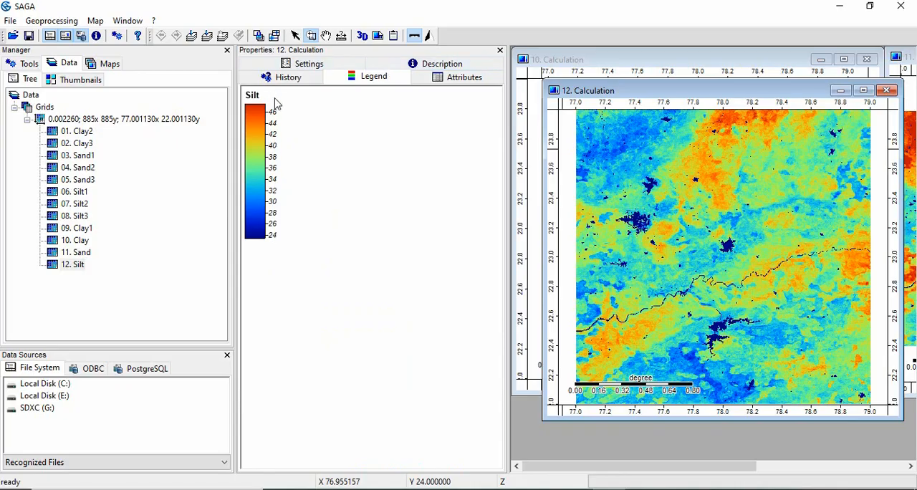
left_click(75, 253)
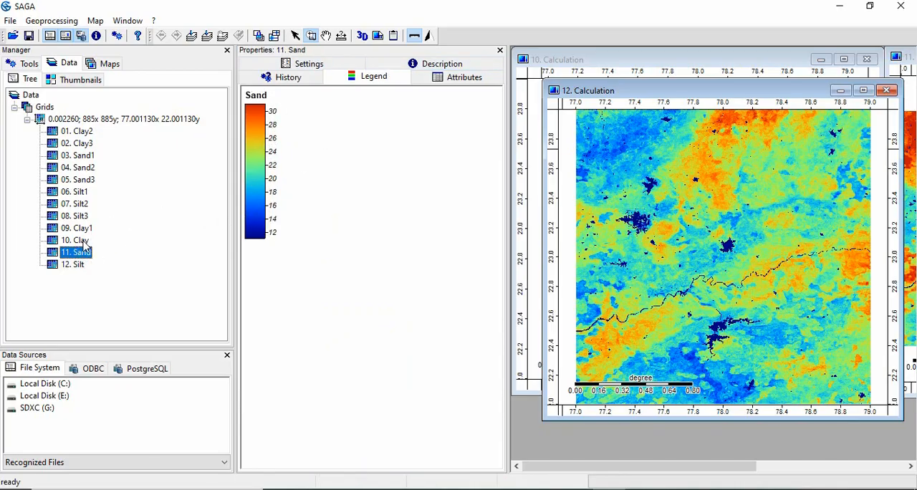
left_click(51, 20)
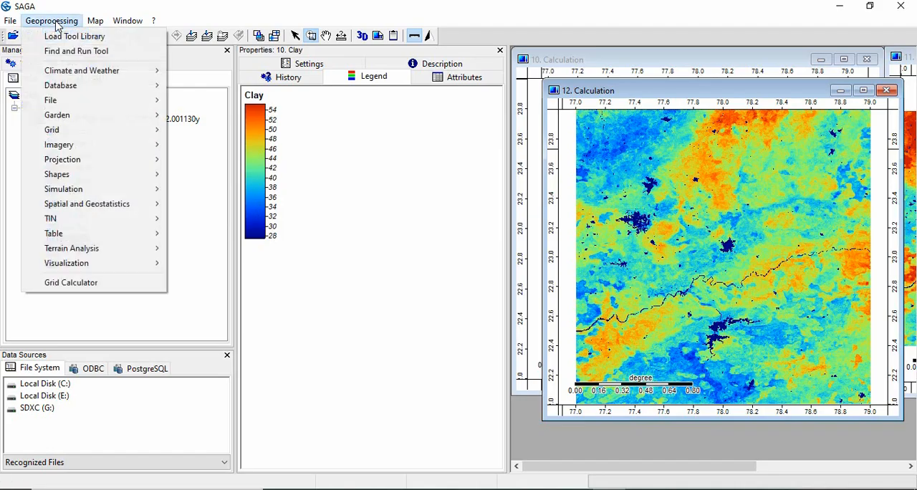
mouse_move(52, 130)
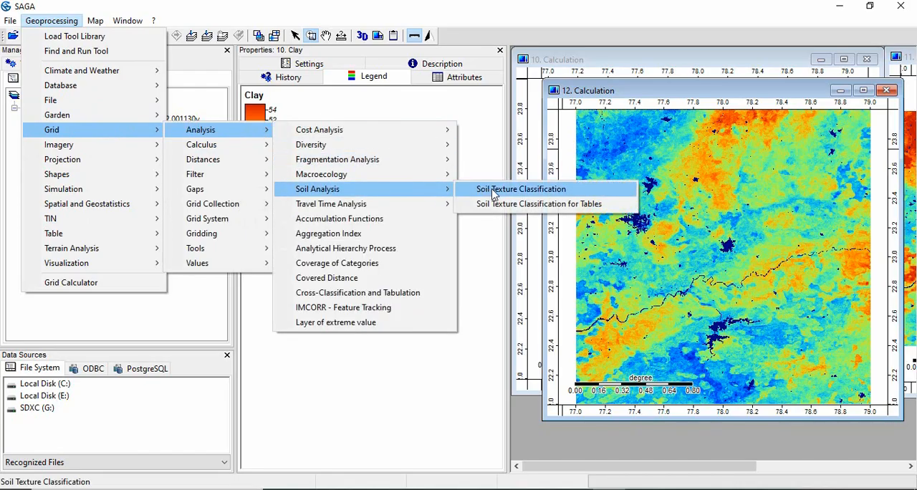
mouse_move(552, 193)
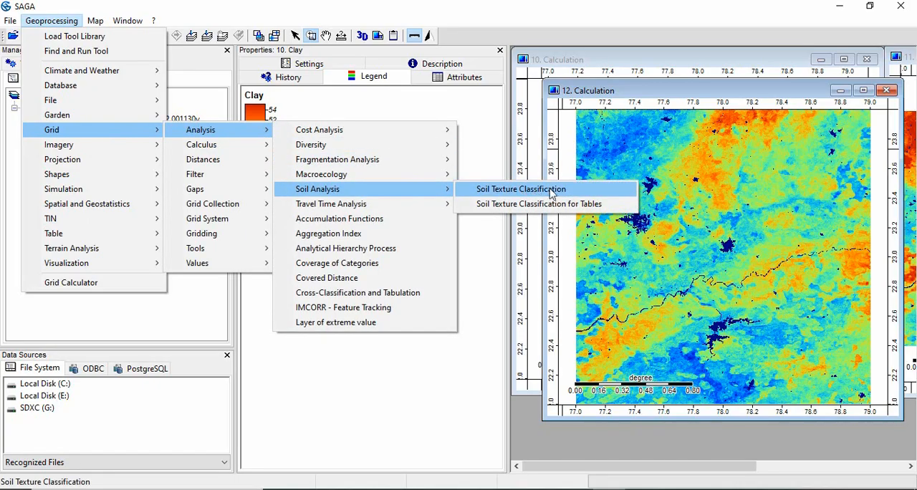
mouse_move(539, 204)
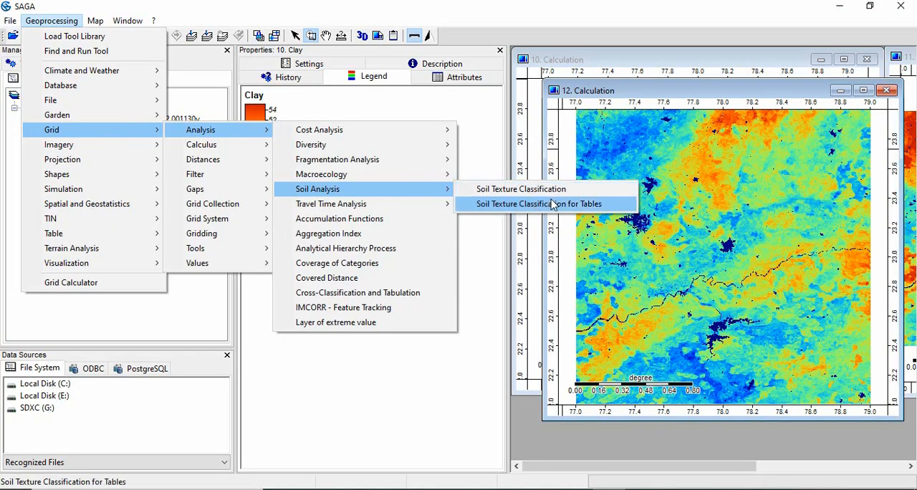
mouse_move(574, 208)
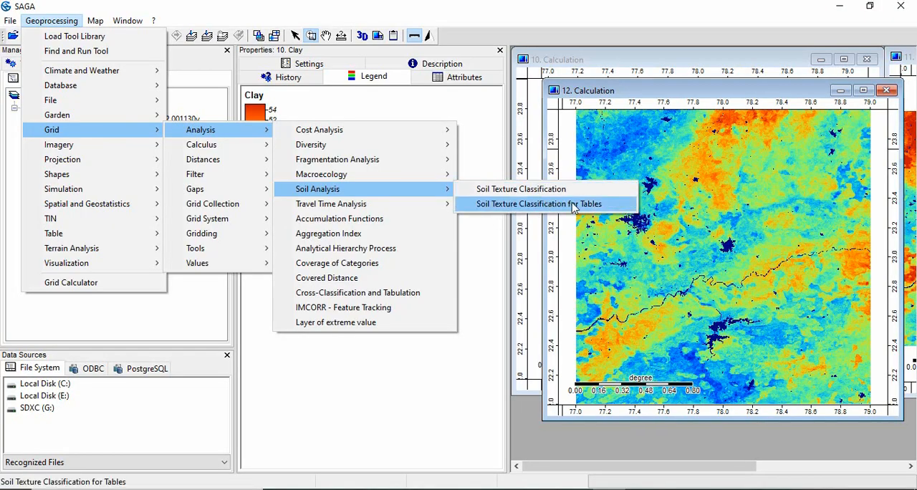
mouse_move(521, 188)
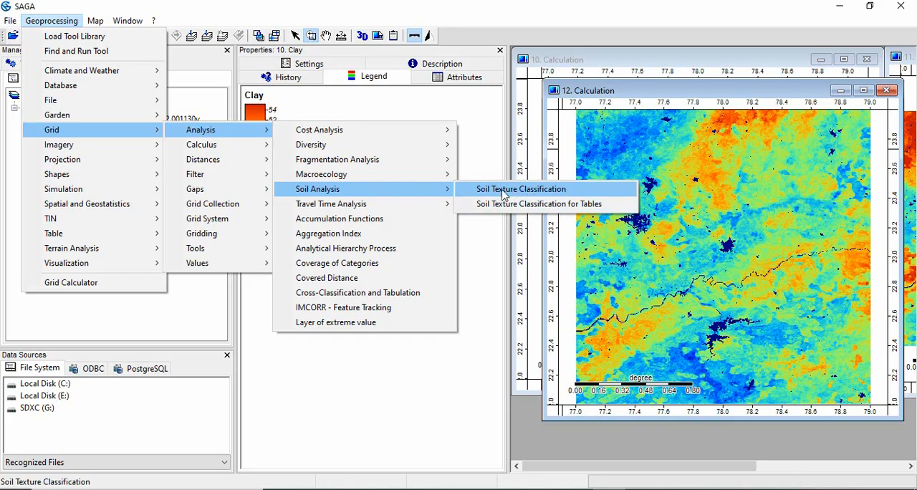
Launch Soil Texture Classification from the Soil Analysis tools.
left_click(522, 189)
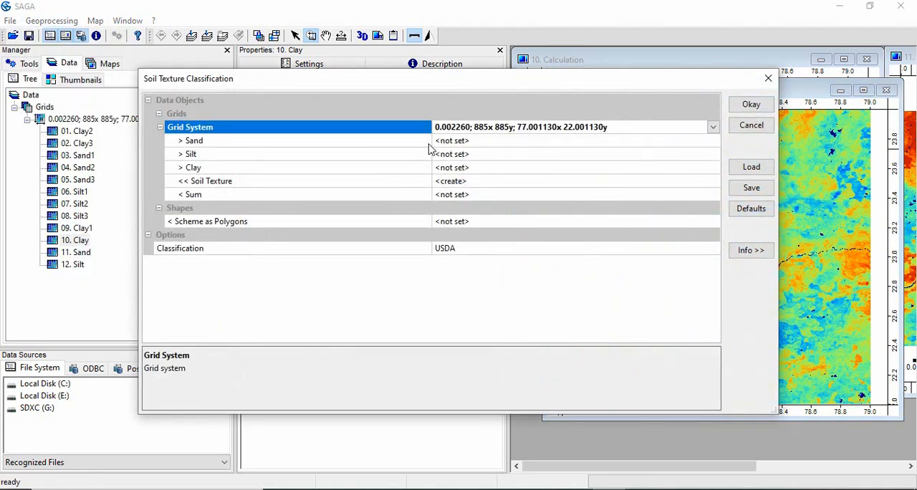
Run USDA soil texture classification with Sand 11, Silt 12 and Clay 10 grids.
left_click(712, 140)
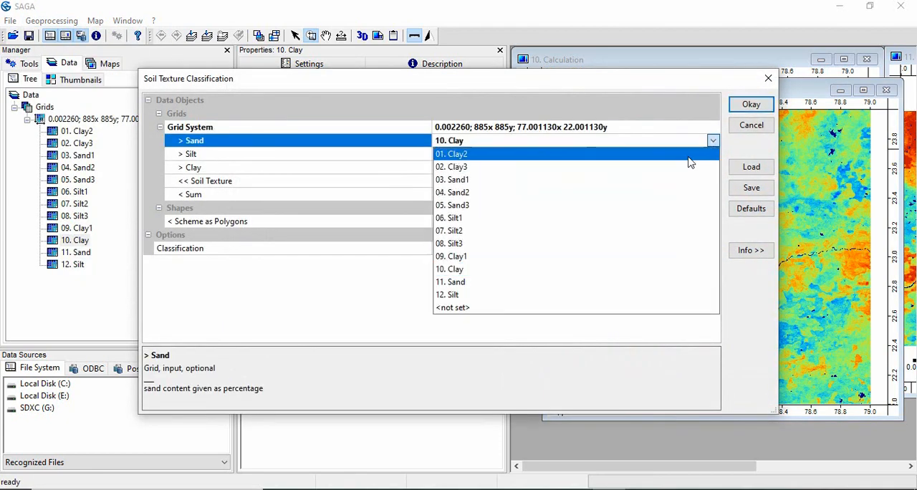
left_click(450, 282)
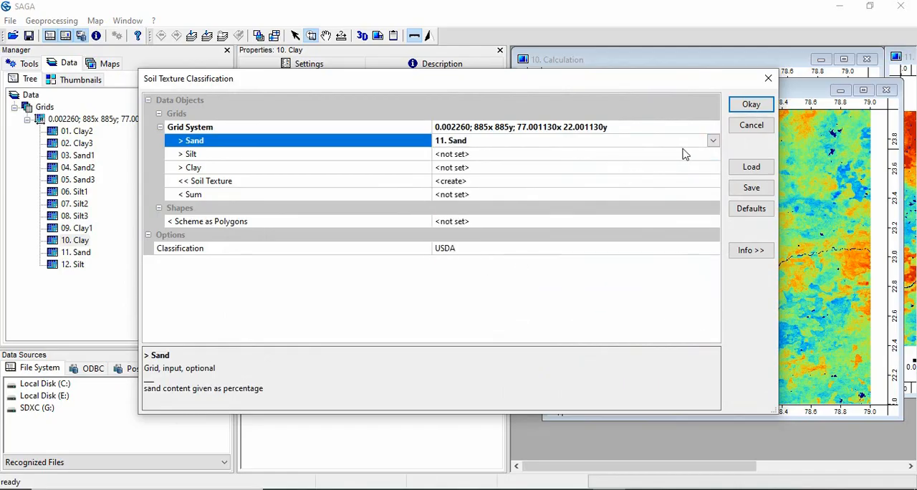
left_click(712, 153)
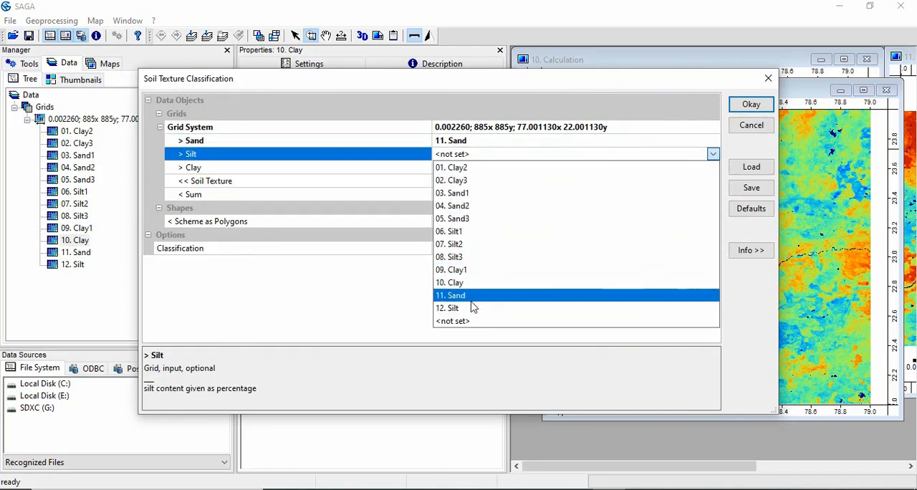
left_click(447, 308)
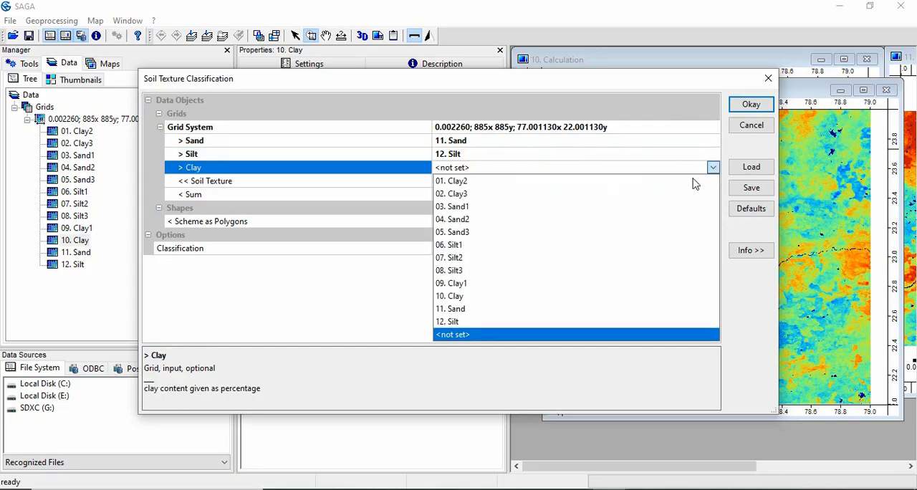
left_click(450, 296)
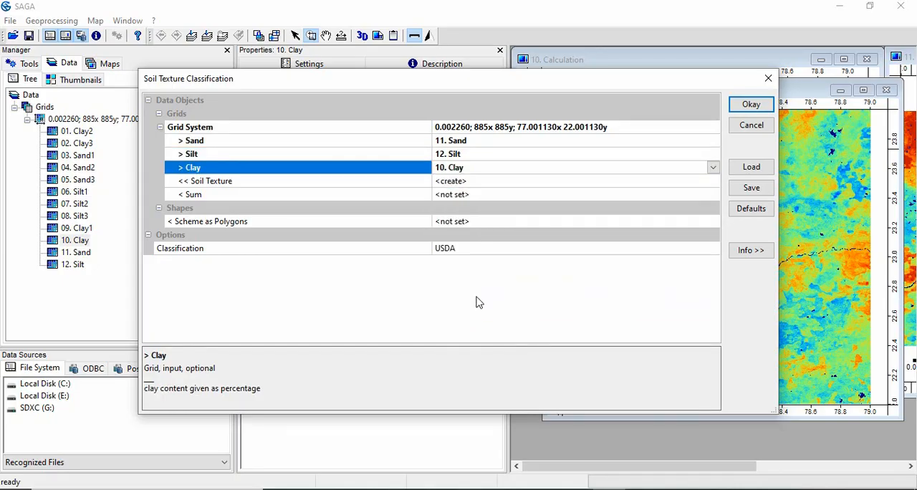
mouse_move(498, 191)
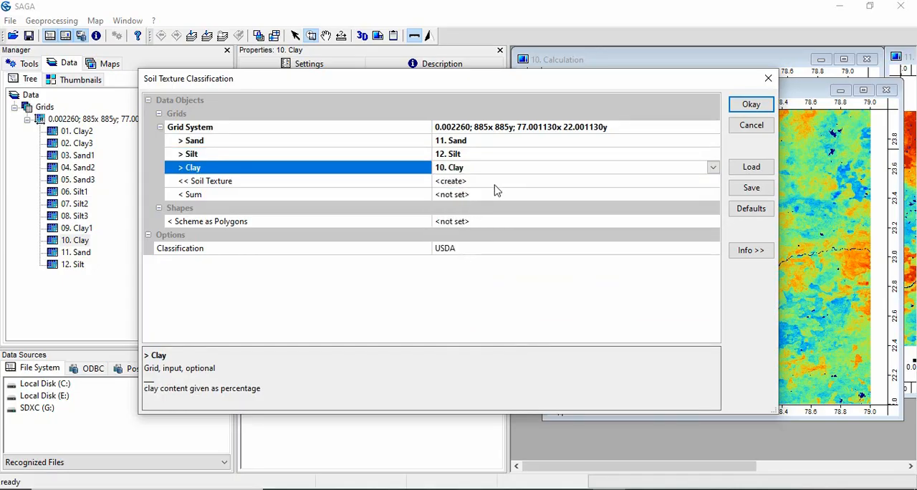
mouse_move(495, 201)
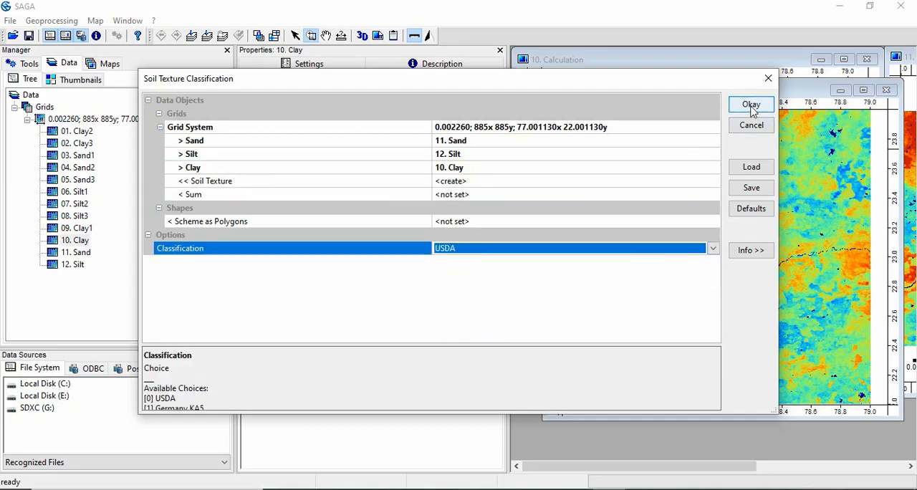
left_click(751, 105)
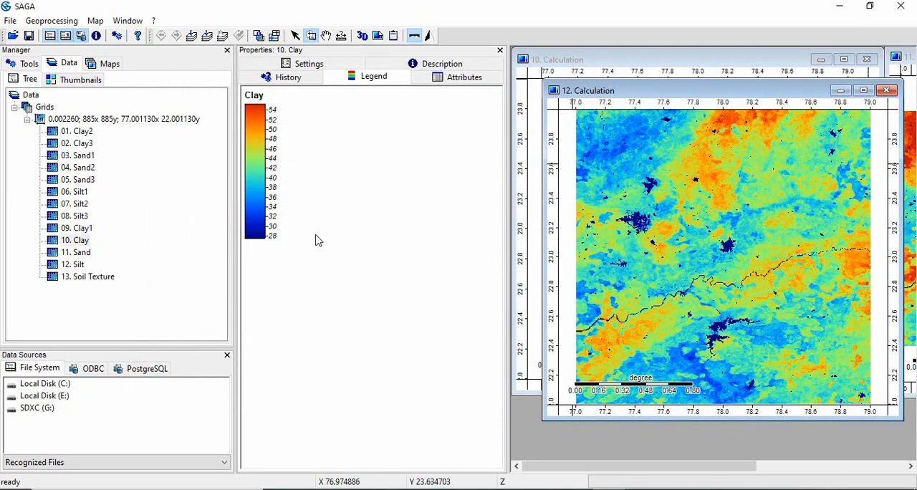
Open 13. Soil Texture in a new map.
double_click(89, 276)
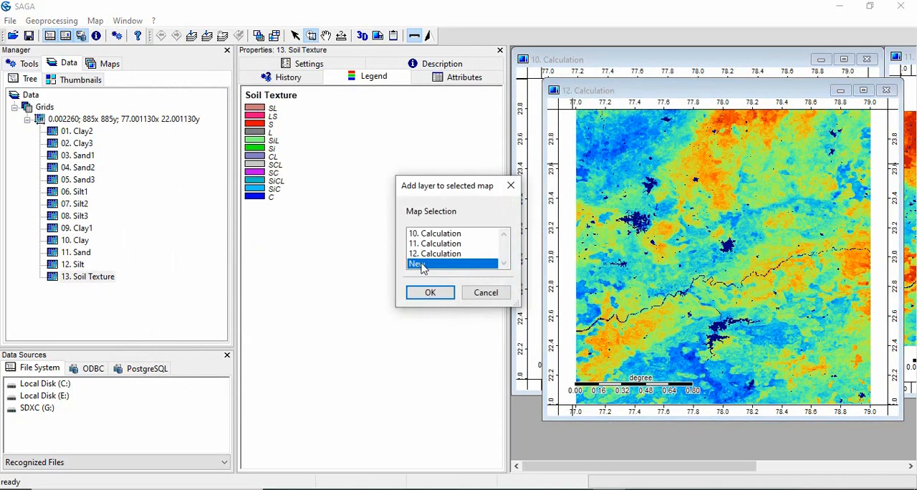
left_click(430, 292)
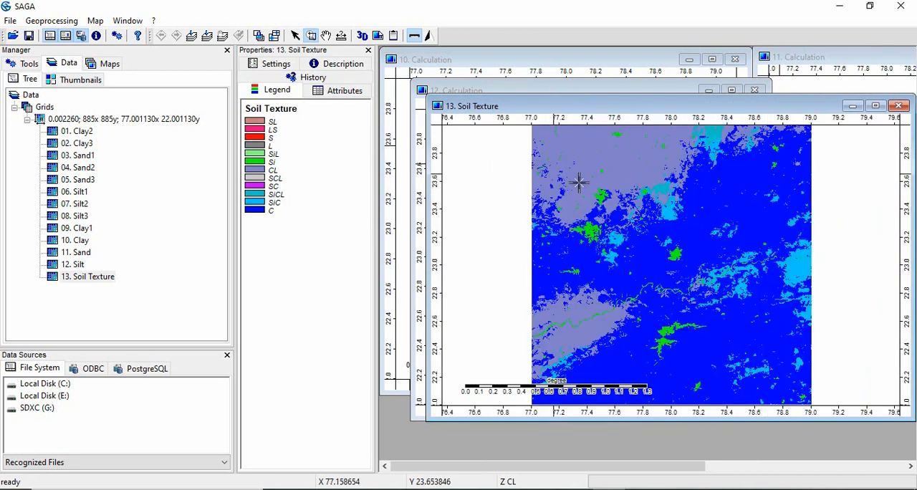
mouse_move(779, 296)
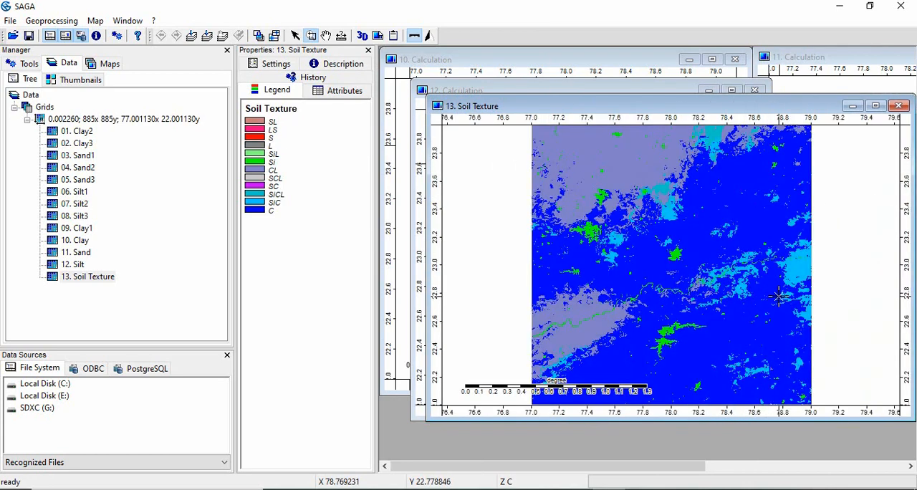
mouse_move(782, 297)
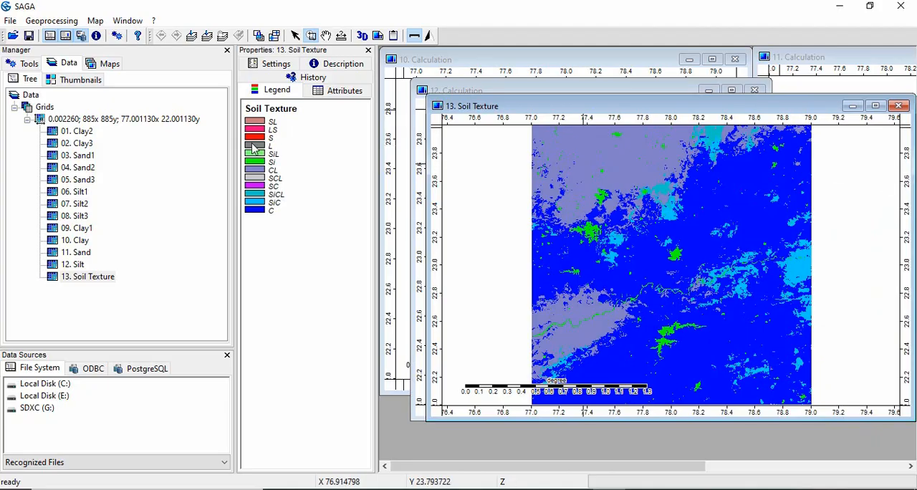
mouse_move(431, 35)
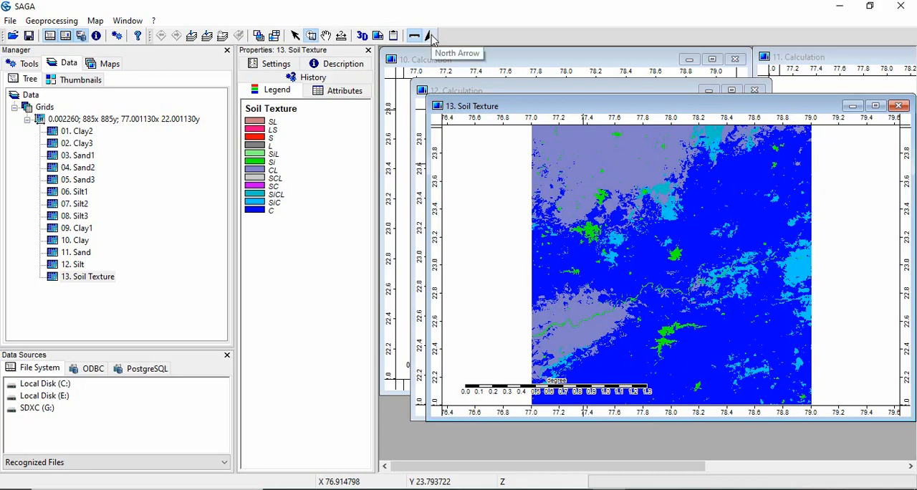
Add a north arrow to the Soil Texture map and maximize its print layout.
left_click(429, 36)
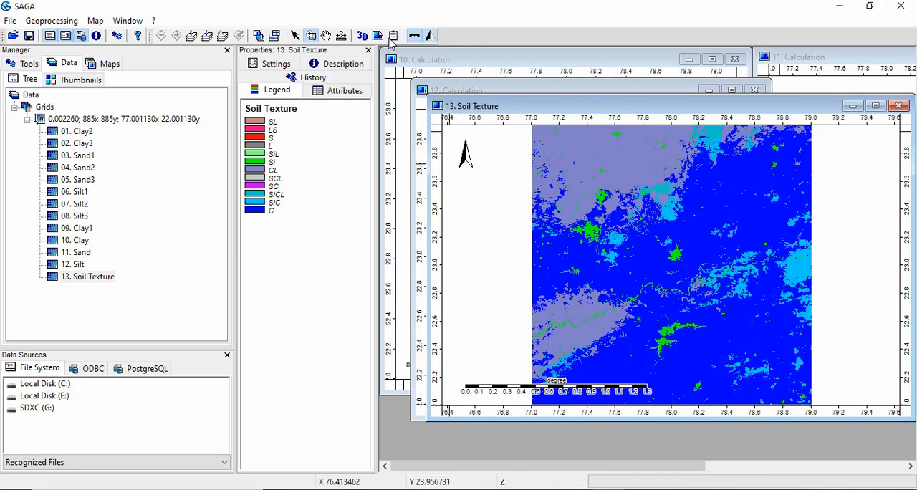
mouse_move(377, 36)
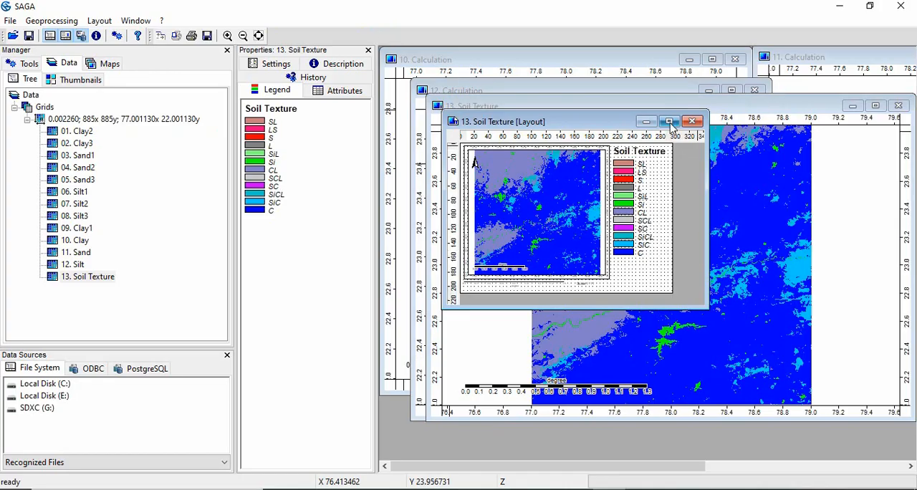
left_click(670, 121)
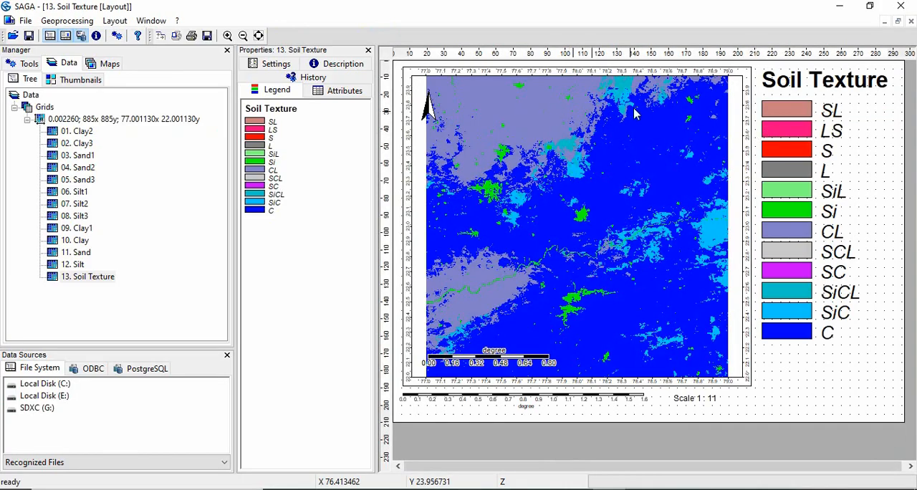
mouse_move(617, 286)
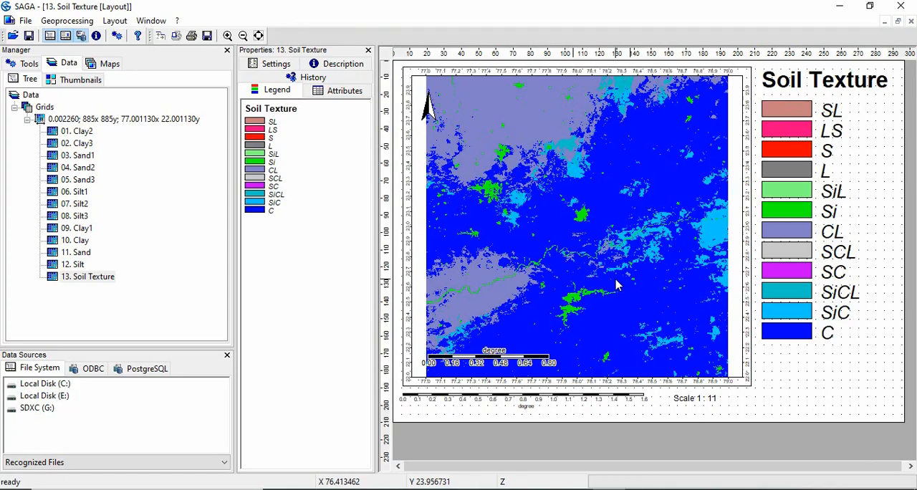
left_click(89, 277)
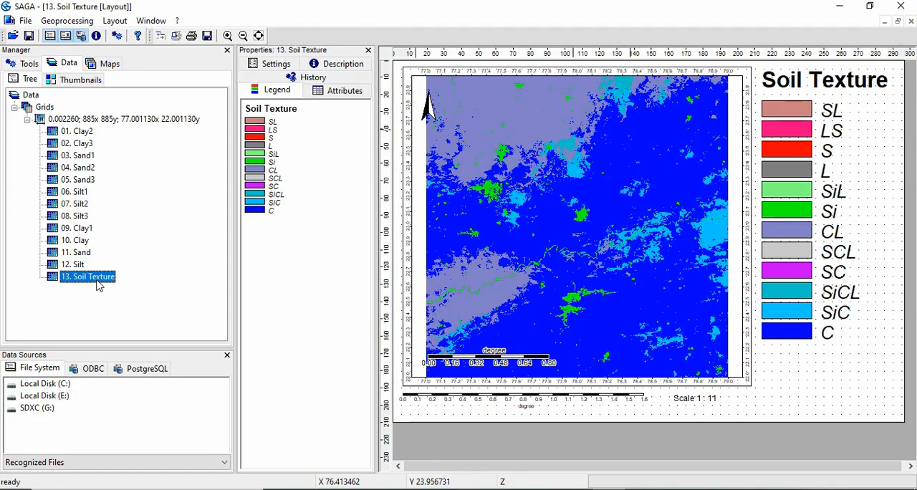
Choose Save as for the 13. Soil Texture grid.
right_click(87, 277)
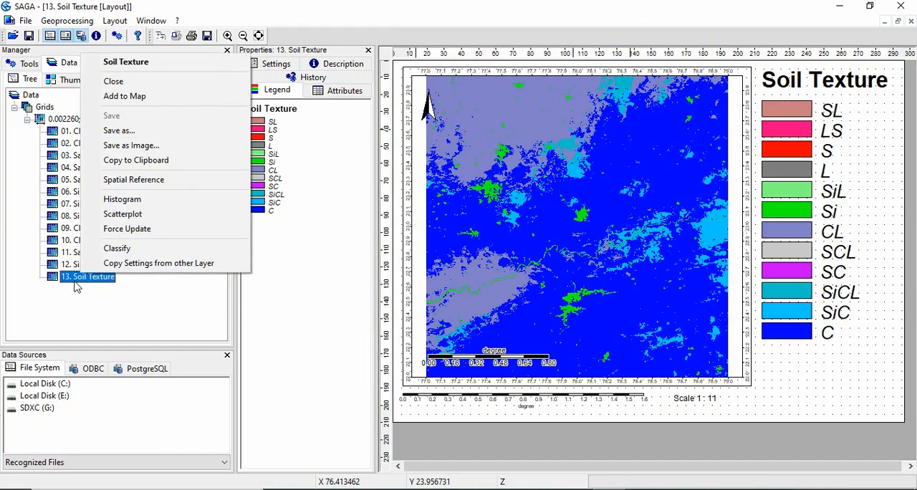
mouse_move(143, 140)
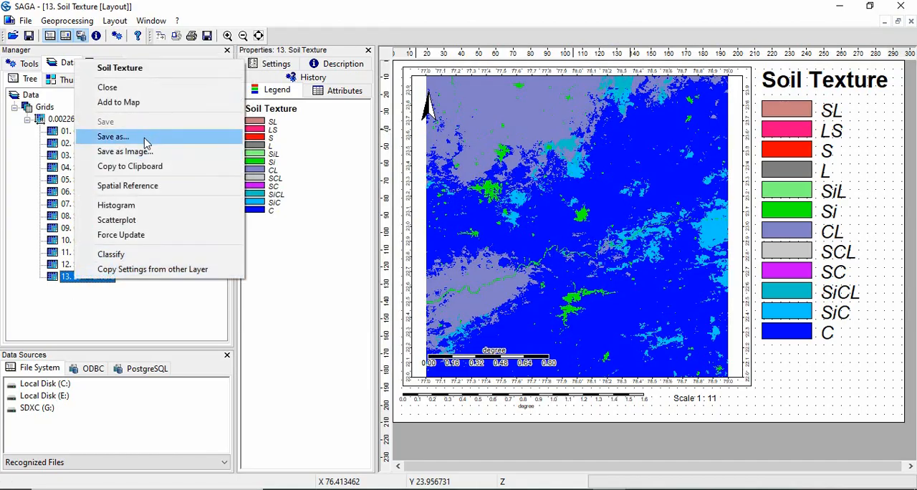
left_click(113, 136)
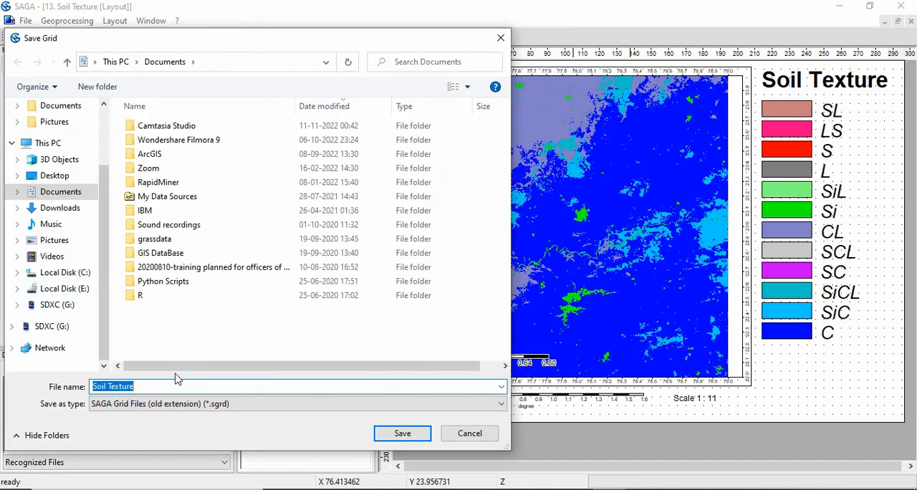